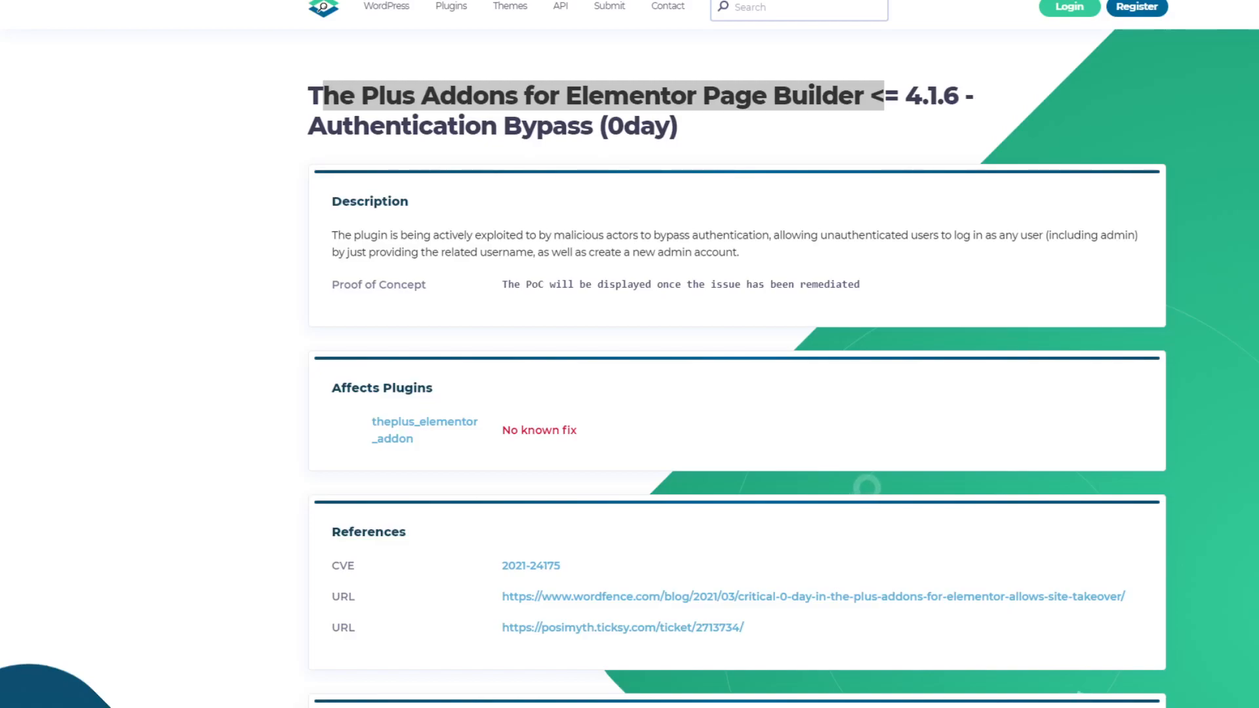
mouse_move(763, 174)
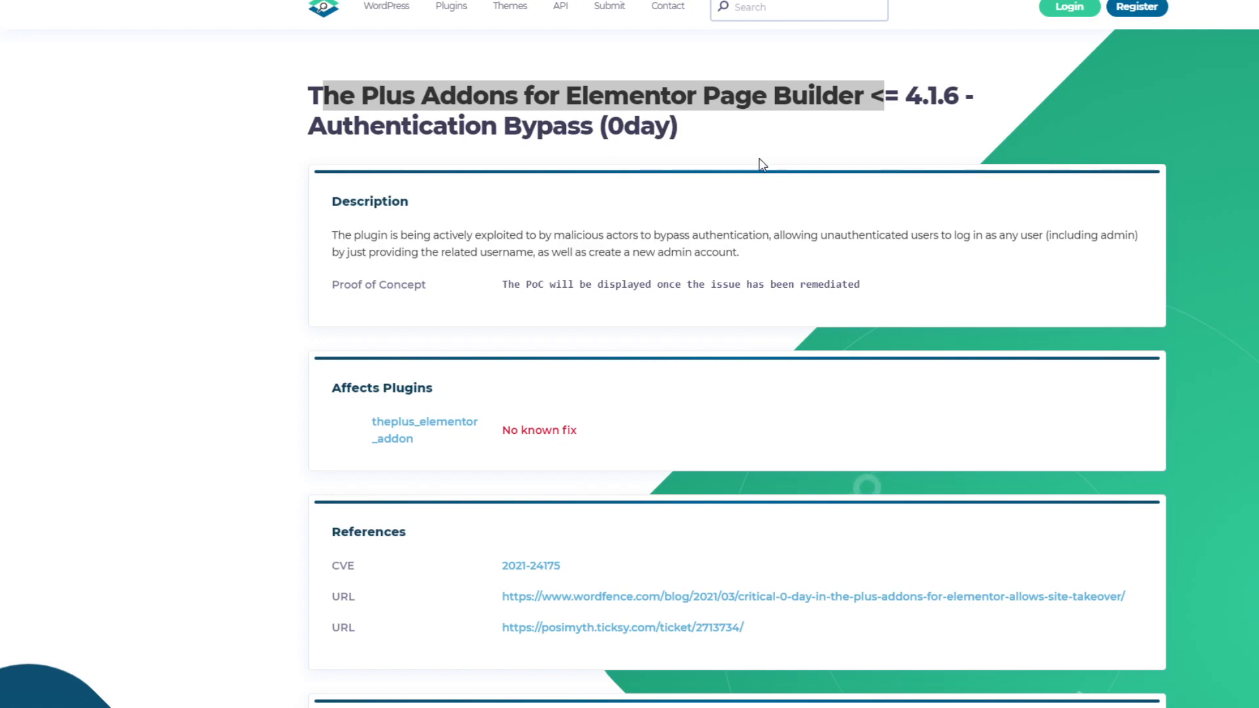
- Highlight the plugin name and 'Authentication Bypass (0day)' in the WPScan advisory title
click(760, 165)
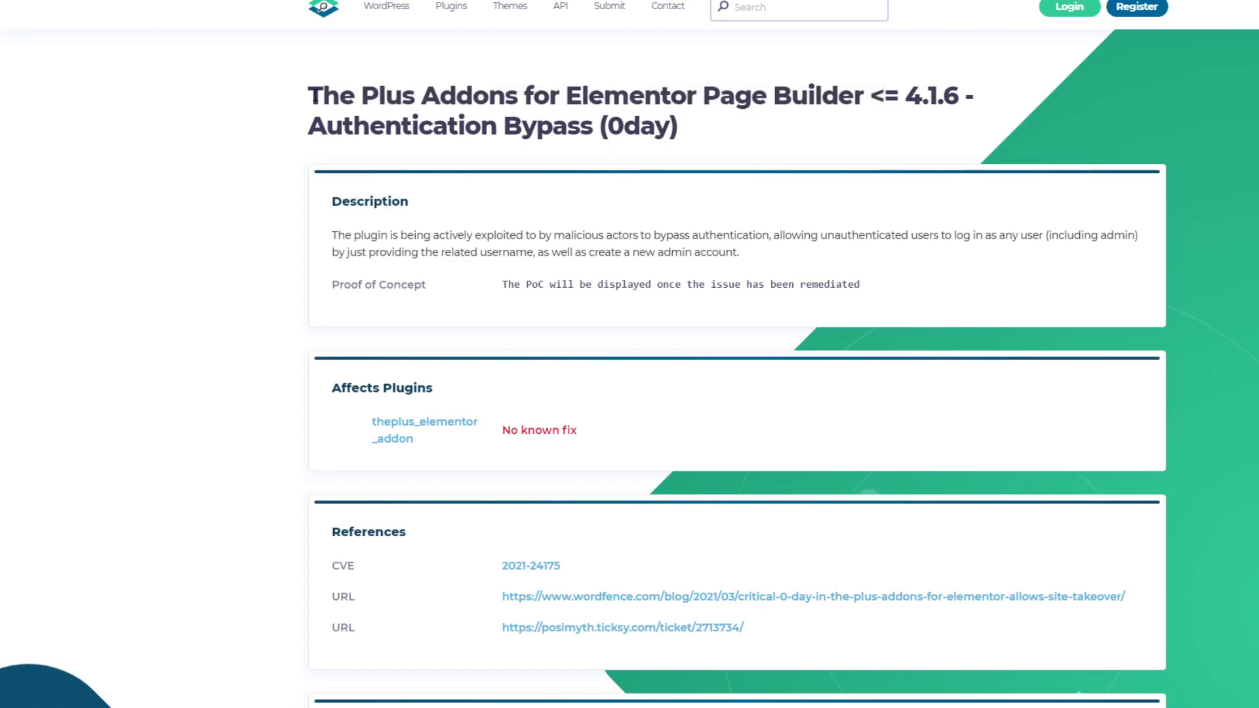
drag(308, 96, 518, 96)
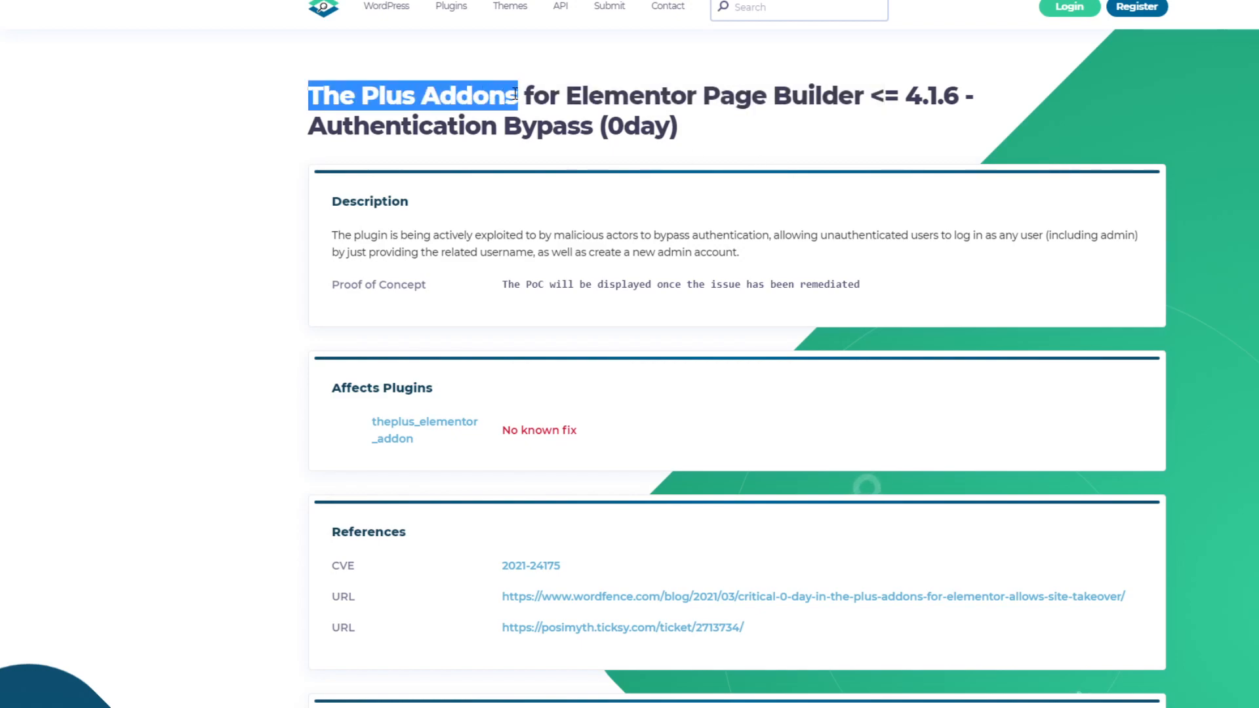
drag(518, 96, 866, 95)
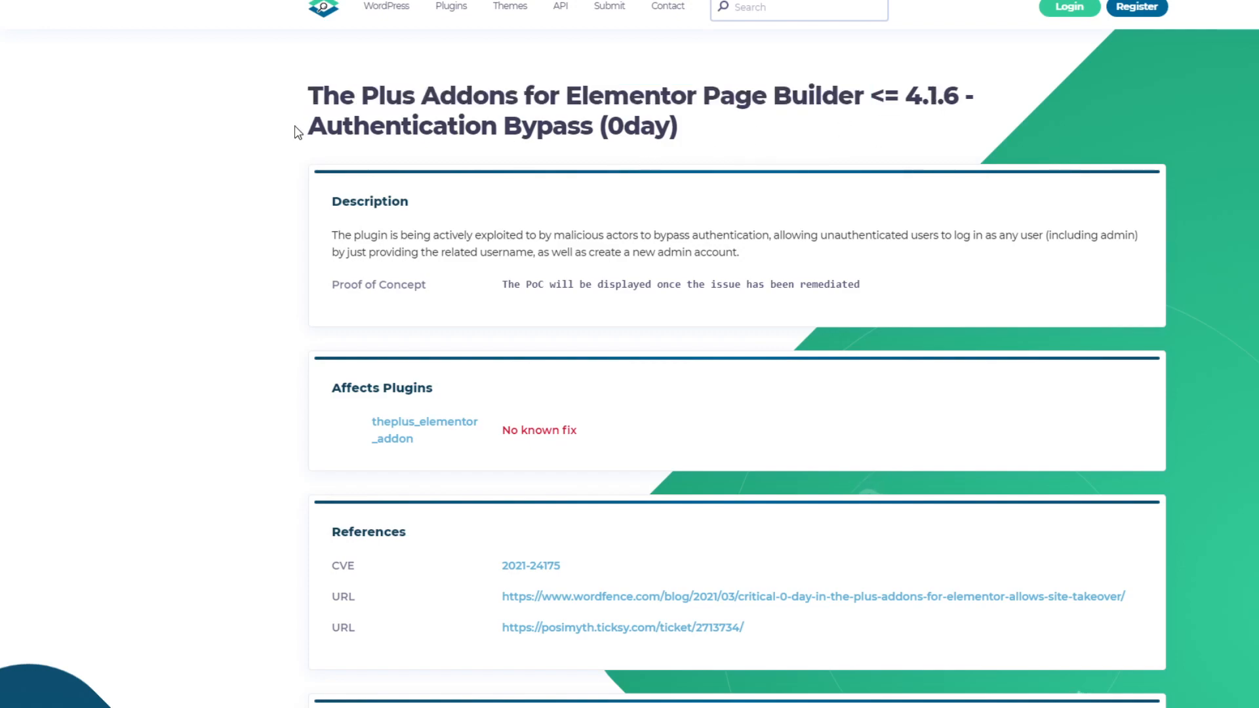
drag(306, 126, 656, 126)
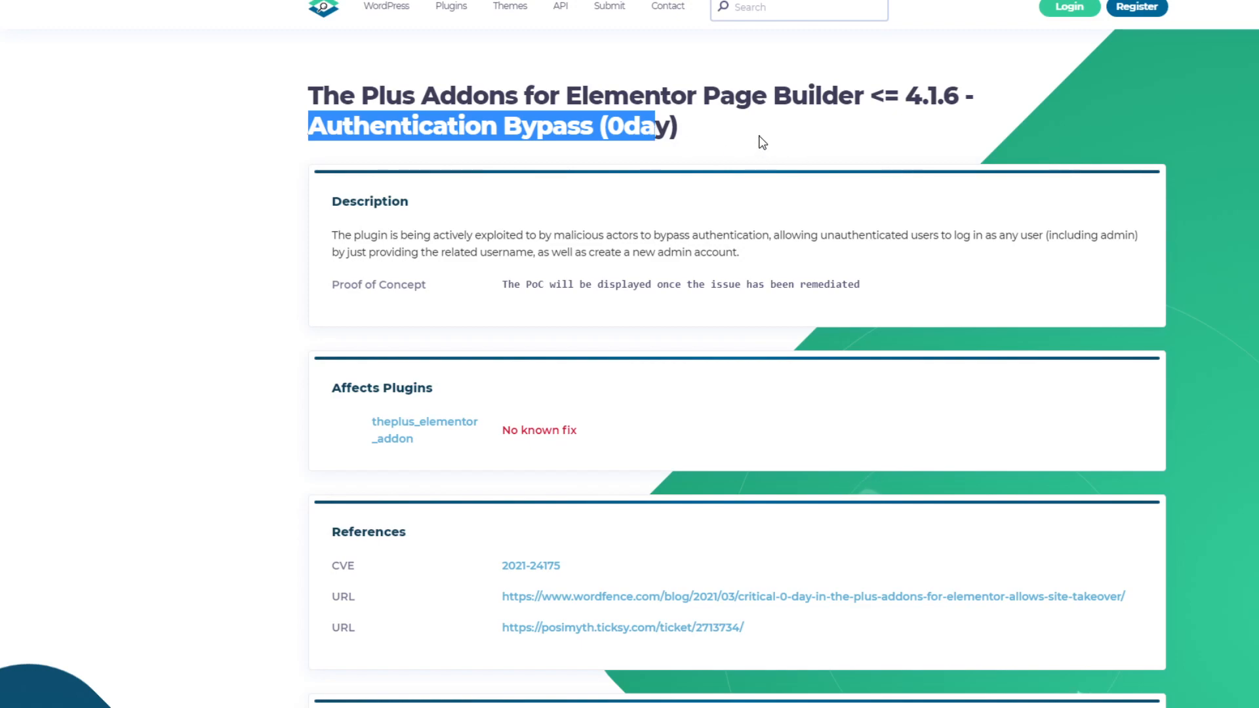
mouse_move(738, 136)
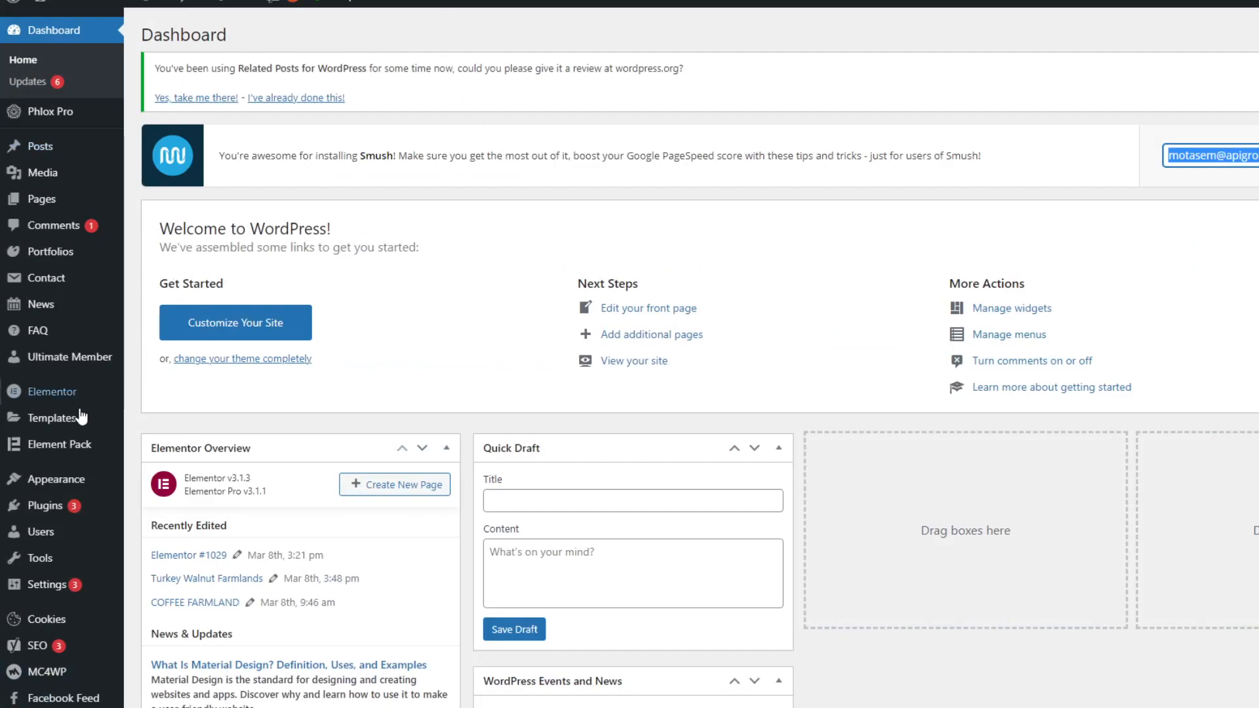
mouse_move(51, 392)
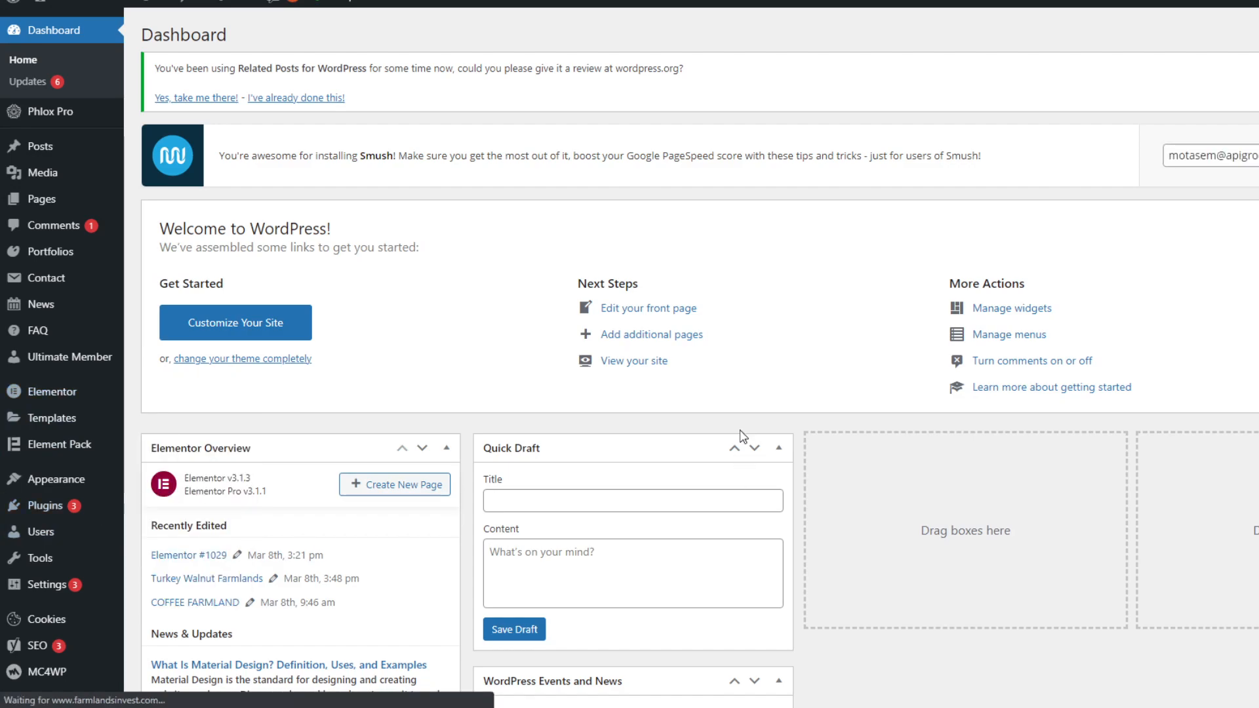
- Search the Add Plugins catalogue for Elementor add-ons to find The Plus Addons
click(45, 505)
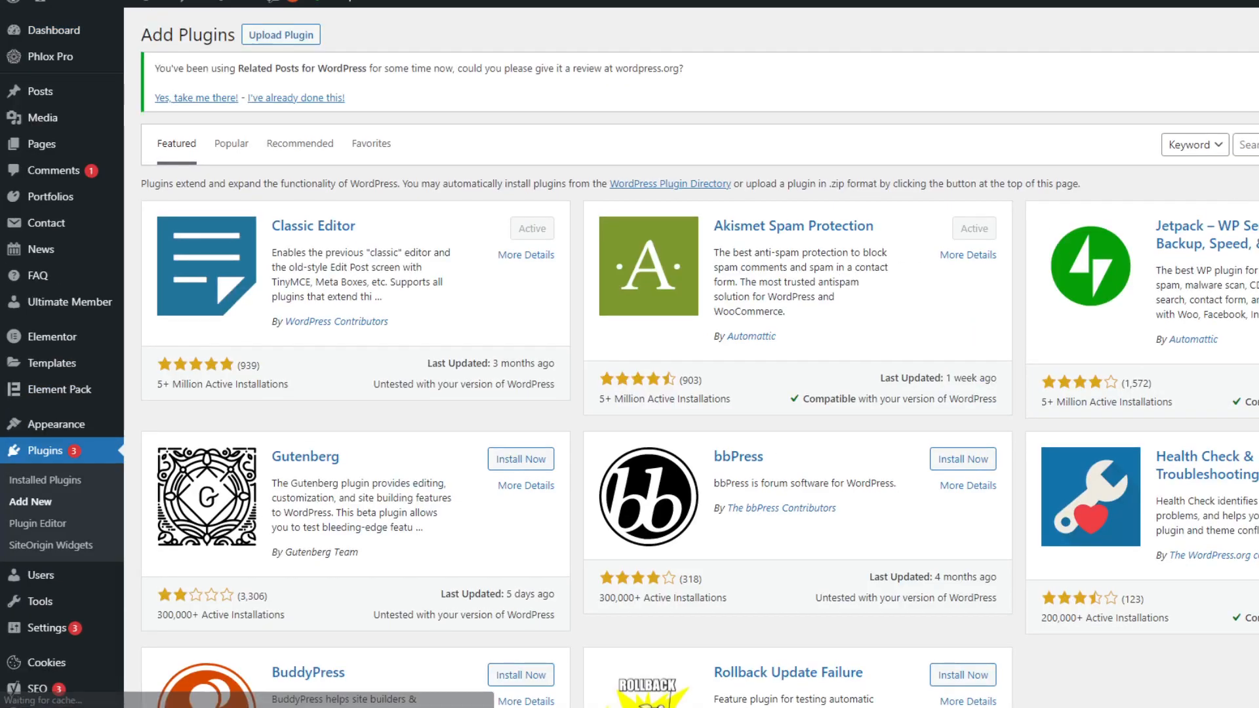
text(elen)
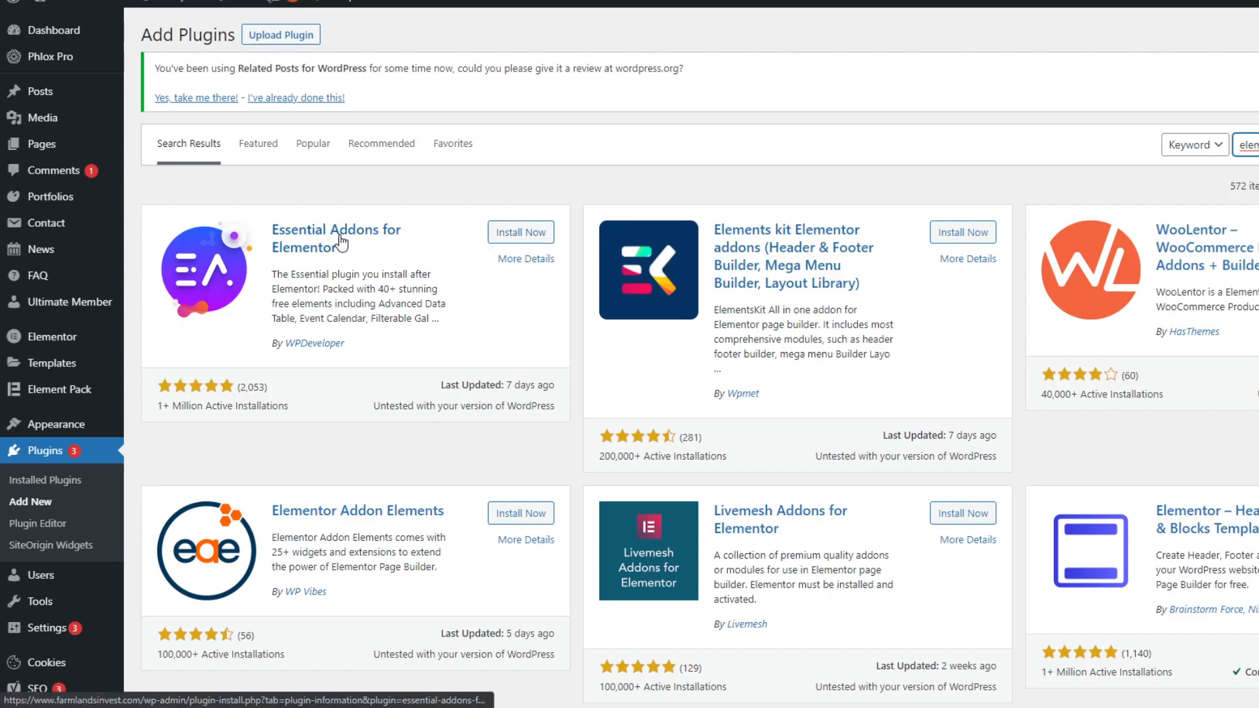
mouse_move(299, 287)
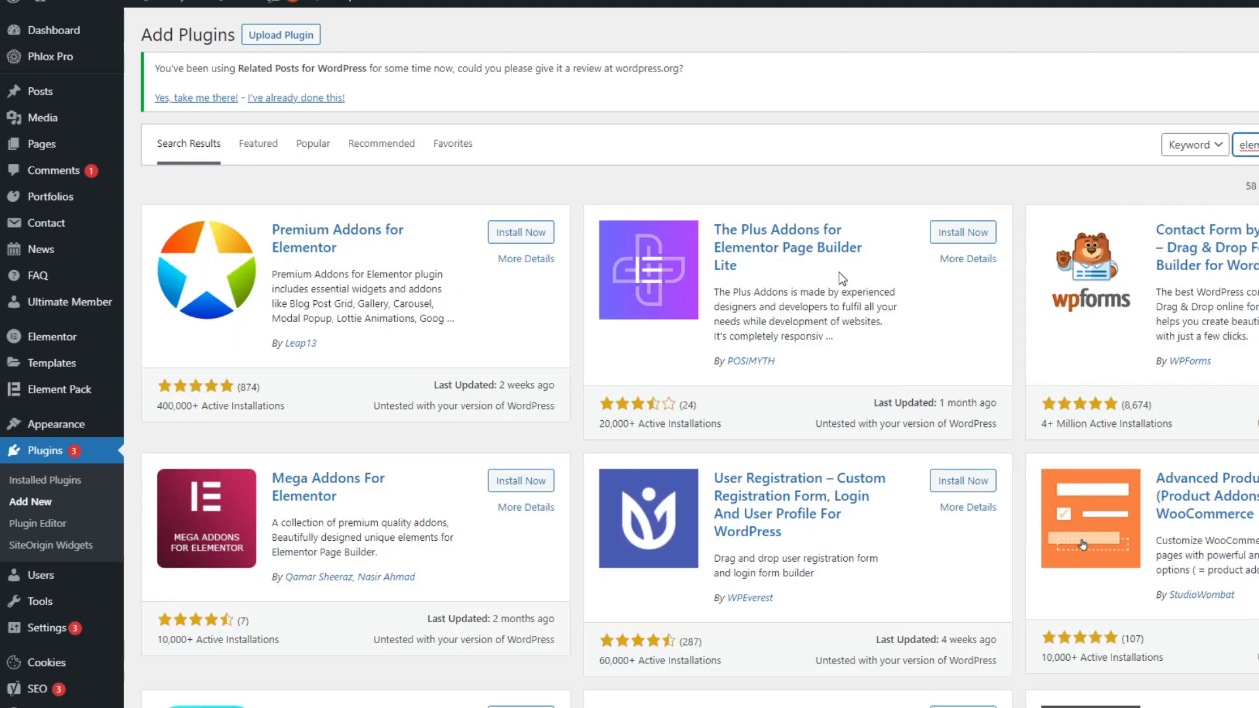
mouse_move(787, 248)
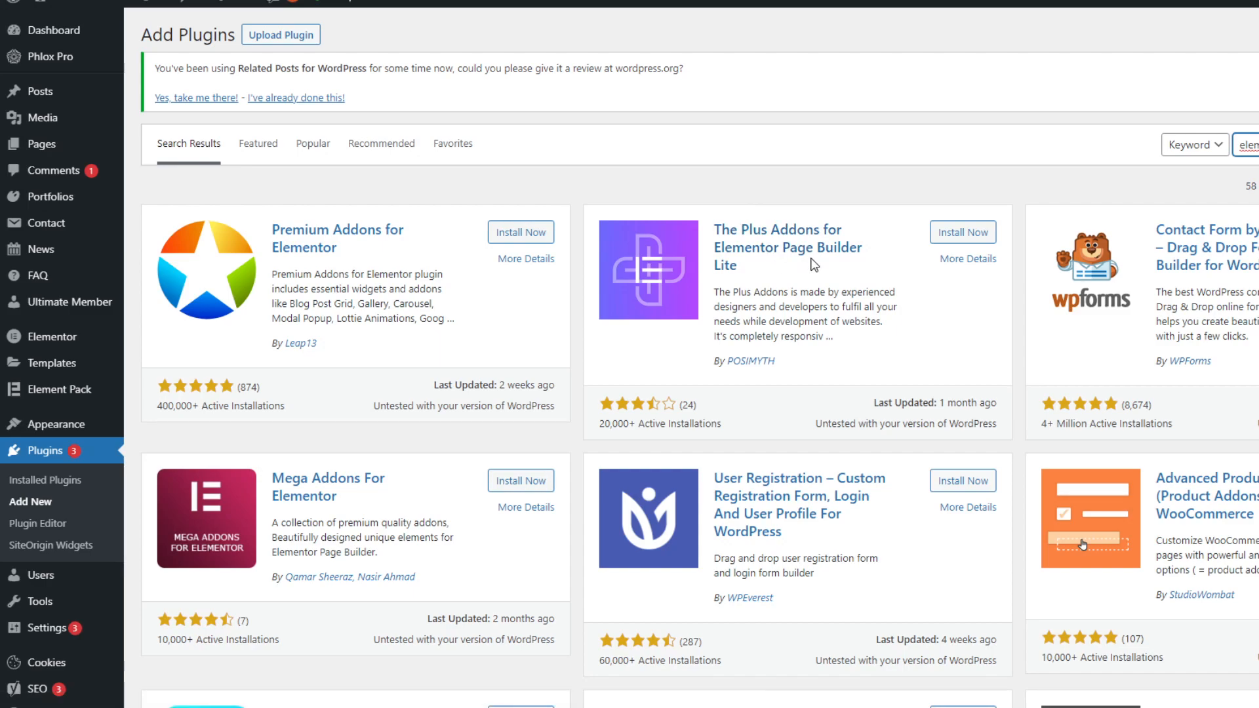
mouse_move(771, 217)
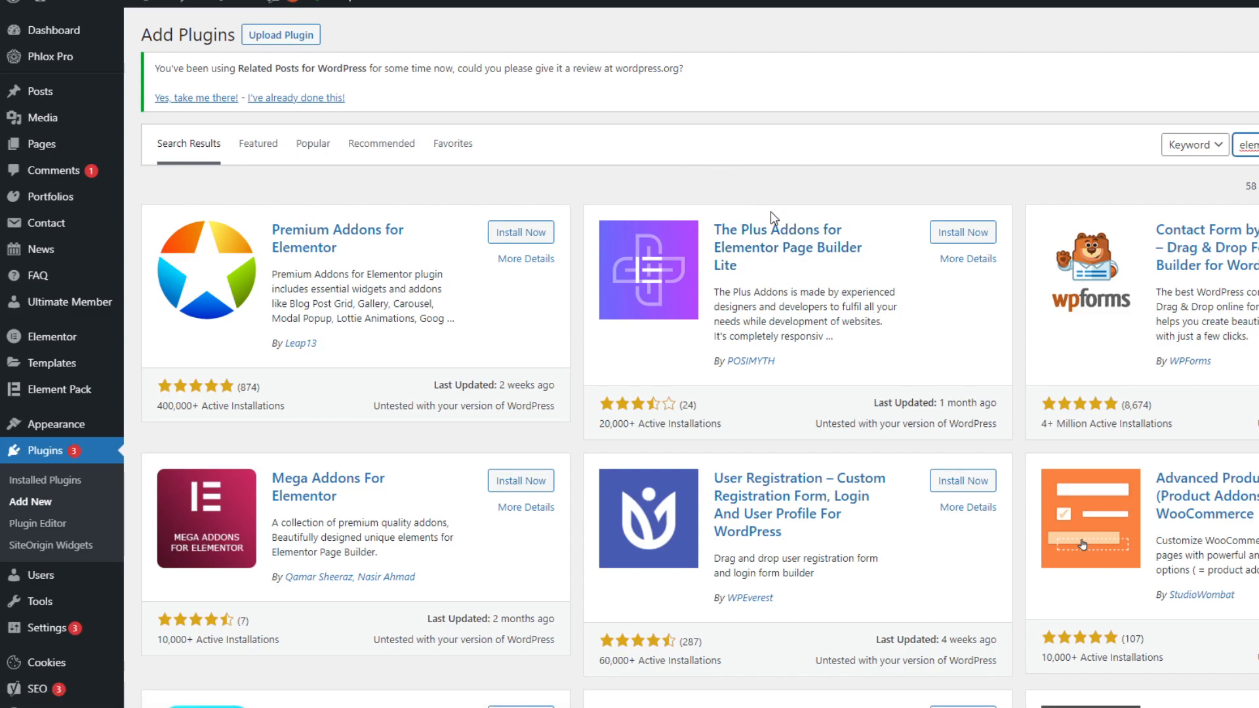
mouse_move(777, 219)
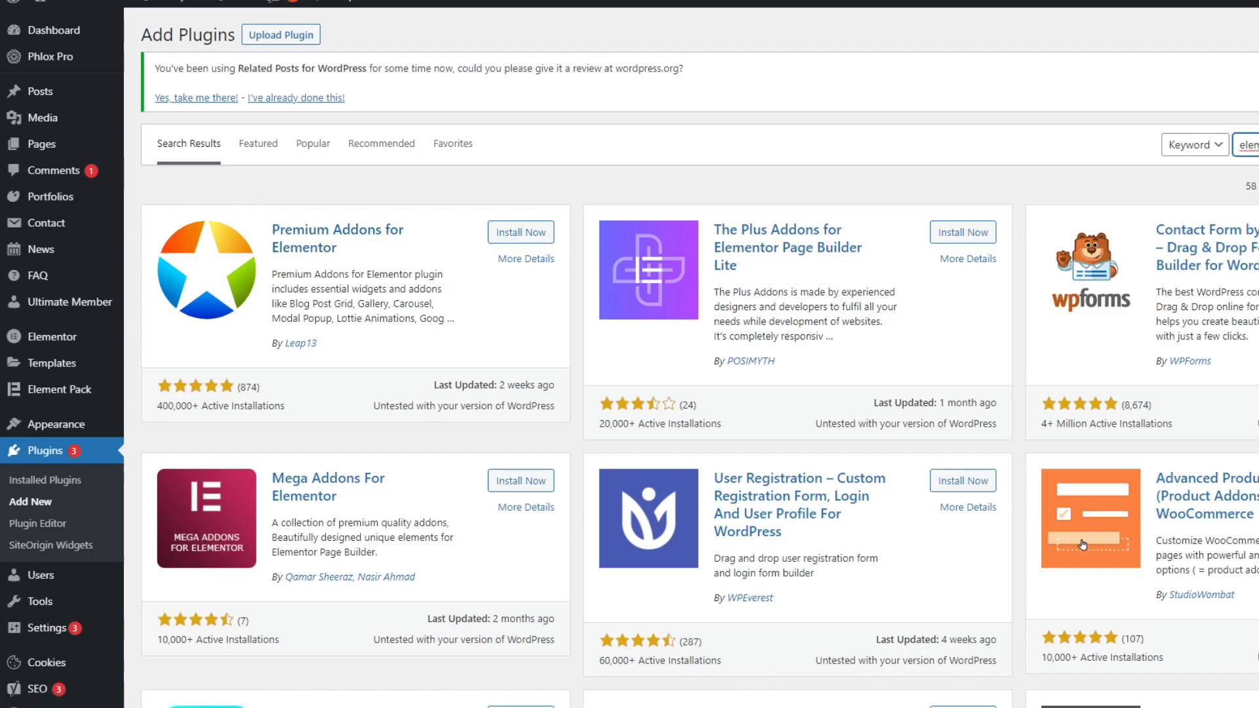
mouse_move(388, 41)
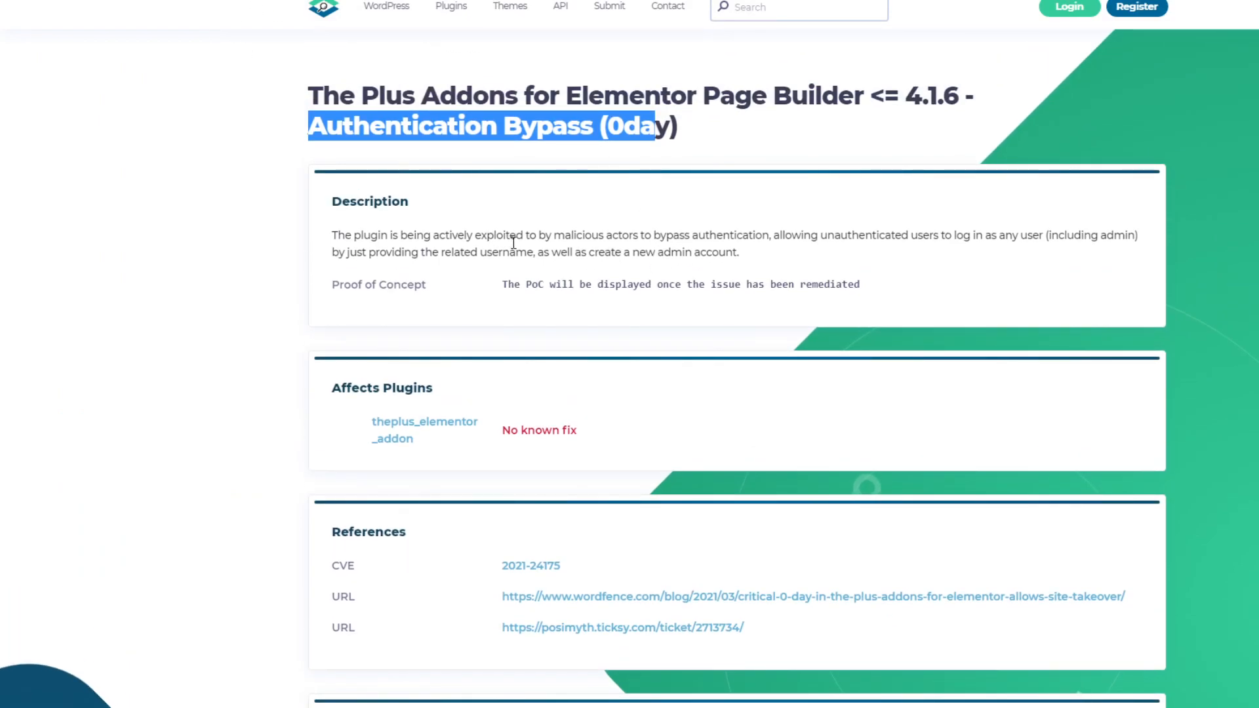
mouse_move(522, 267)
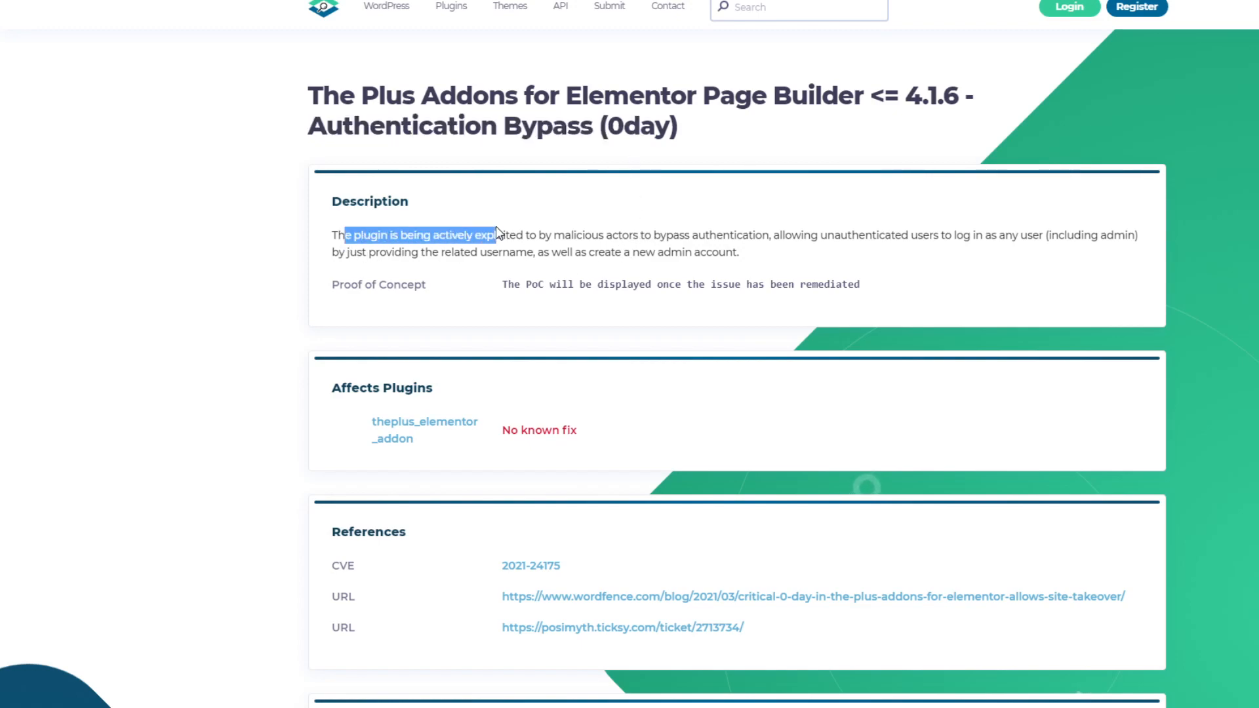
- Highlight the description noting active exploitation and logging in as any user
drag(500, 235, 719, 235)
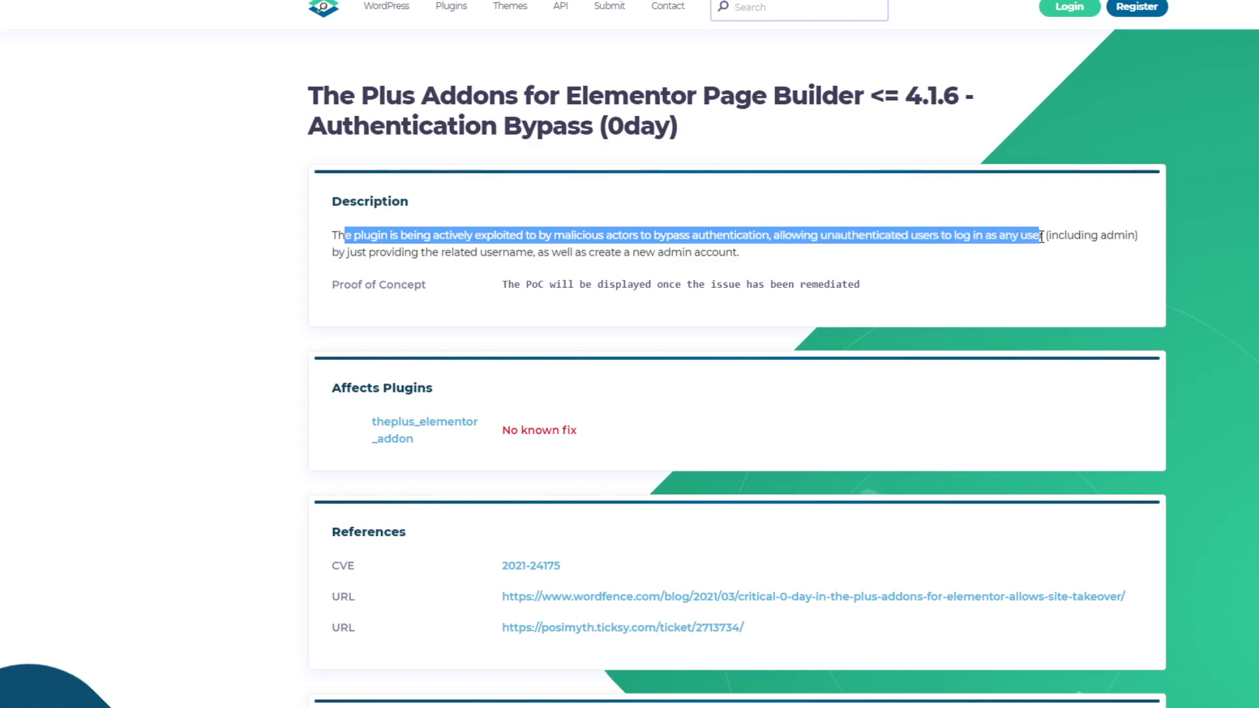
drag(1039, 235, 1138, 234)
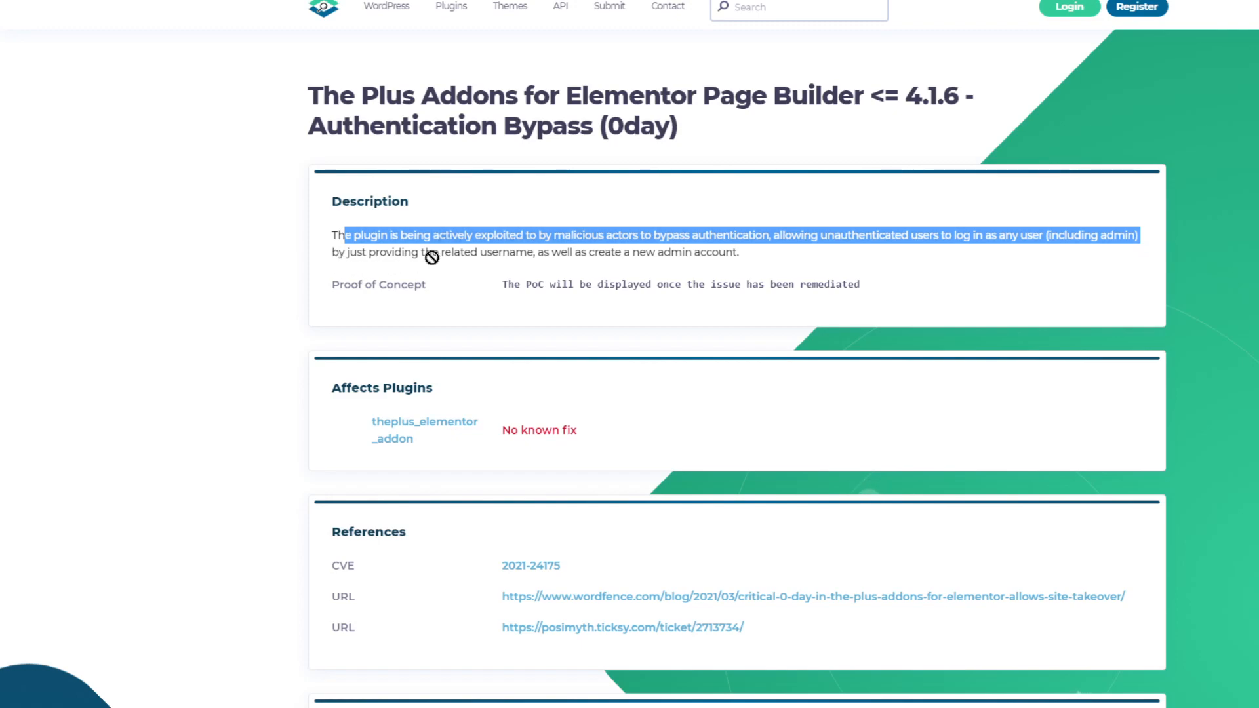
mouse_move(681, 264)
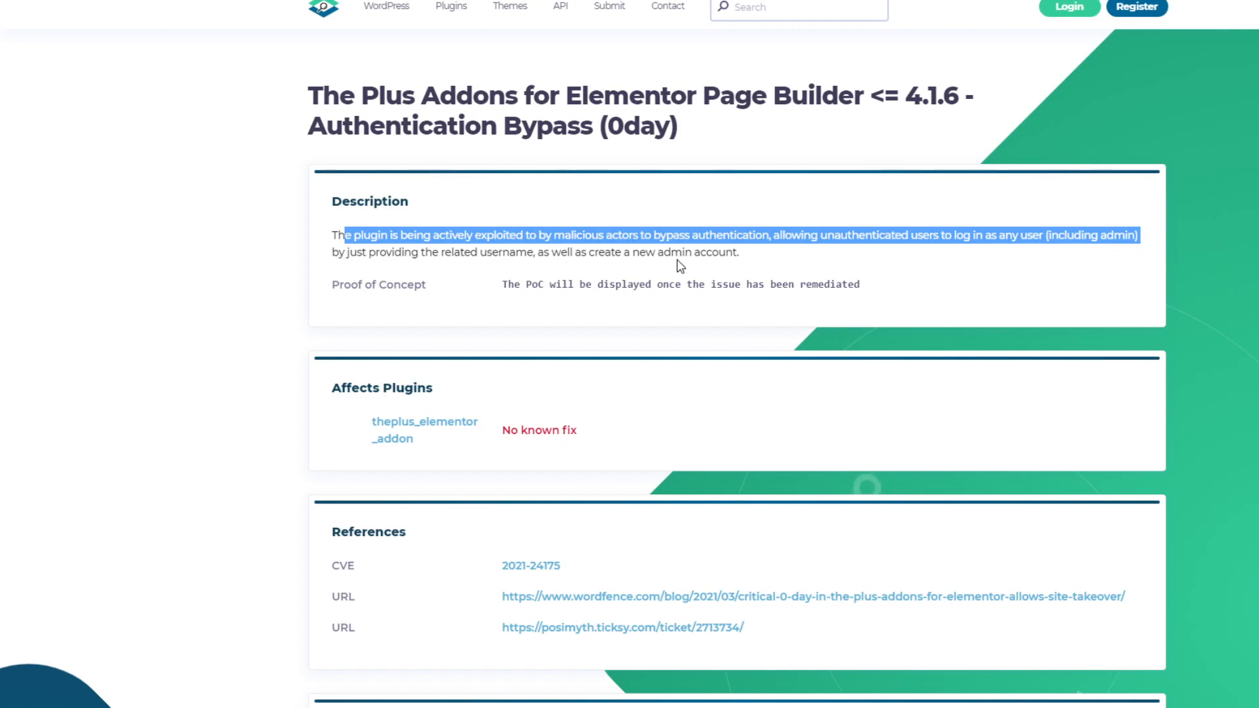
click(541, 51)
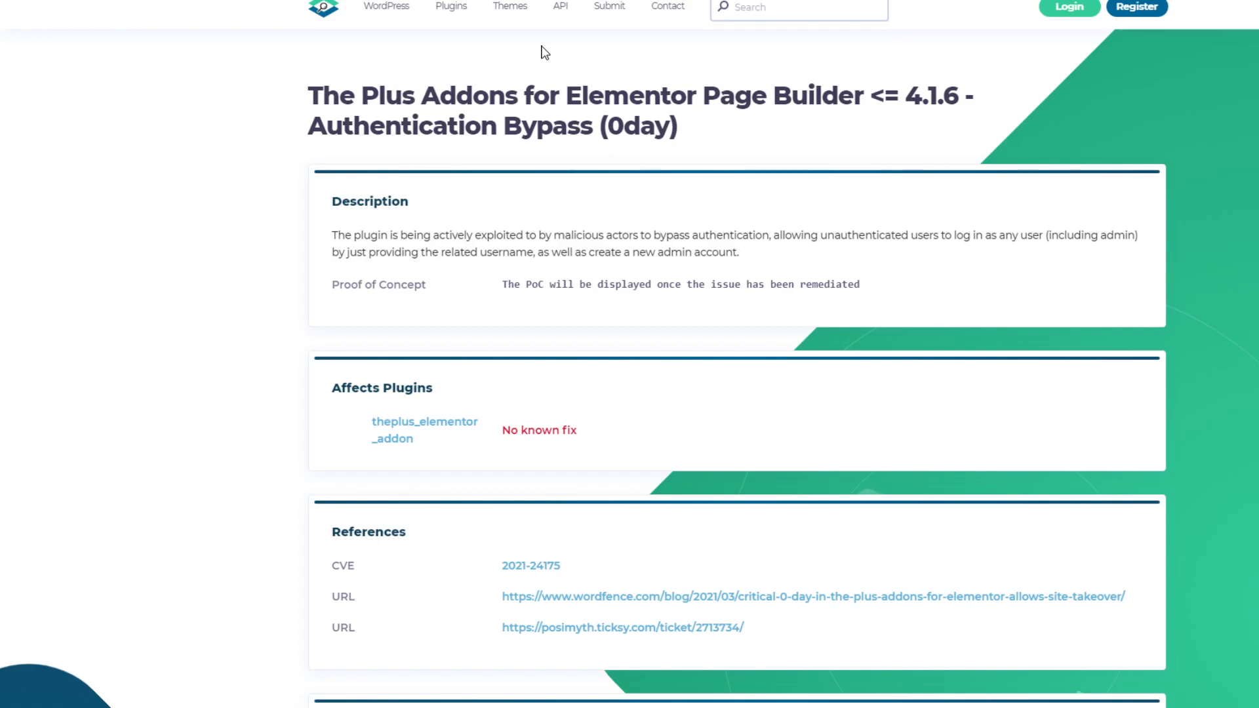
- Follow the References' posimyth.ticksy.com link to vendor ticket #2713734
scroll(down, 3)
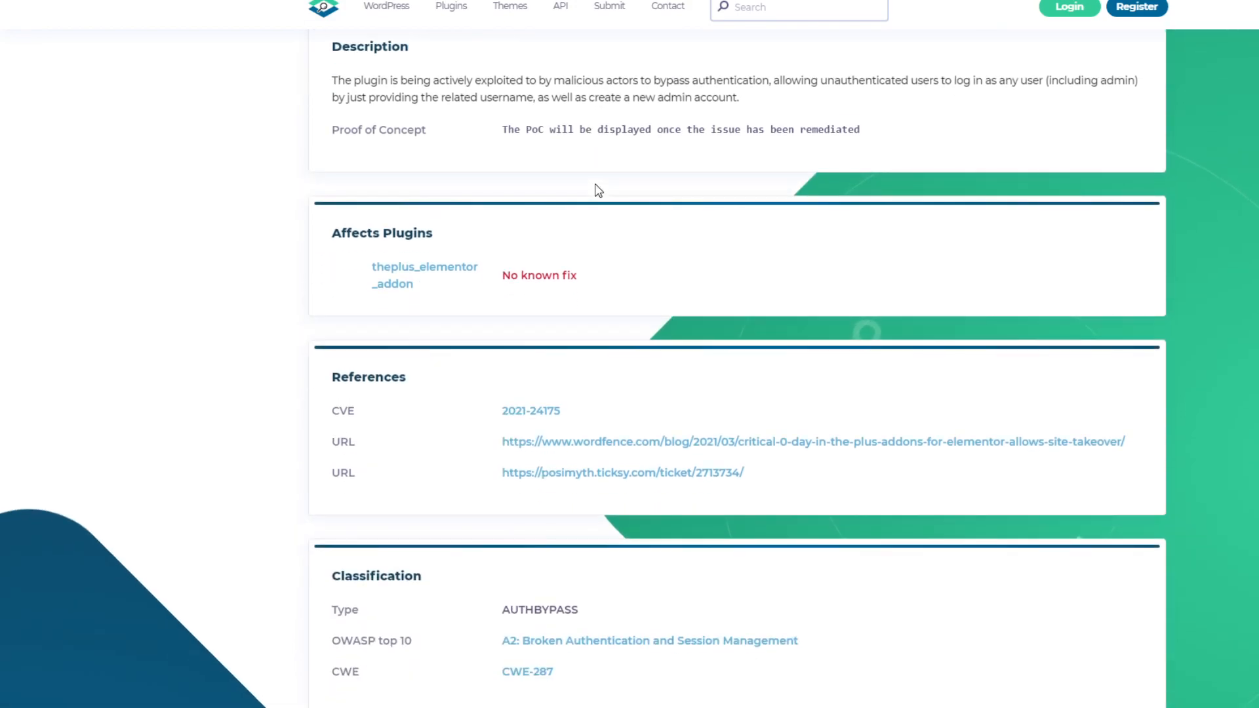
scroll(down, 3)
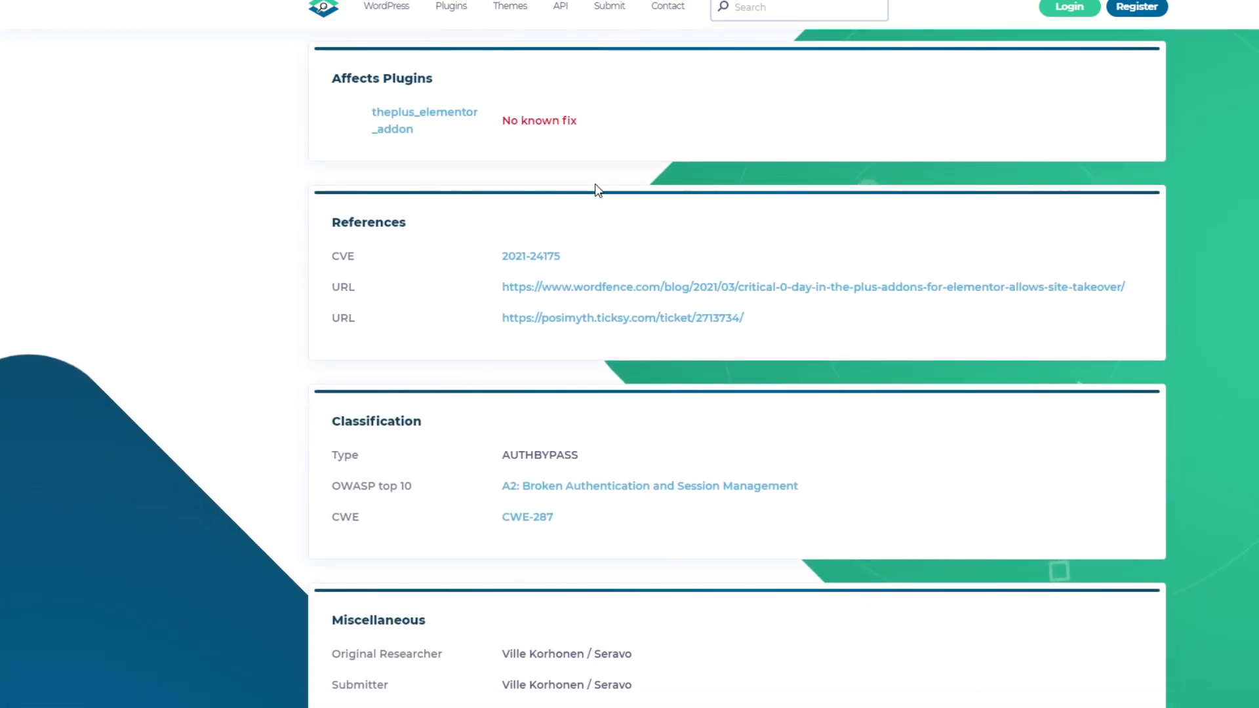
scroll(down, 3)
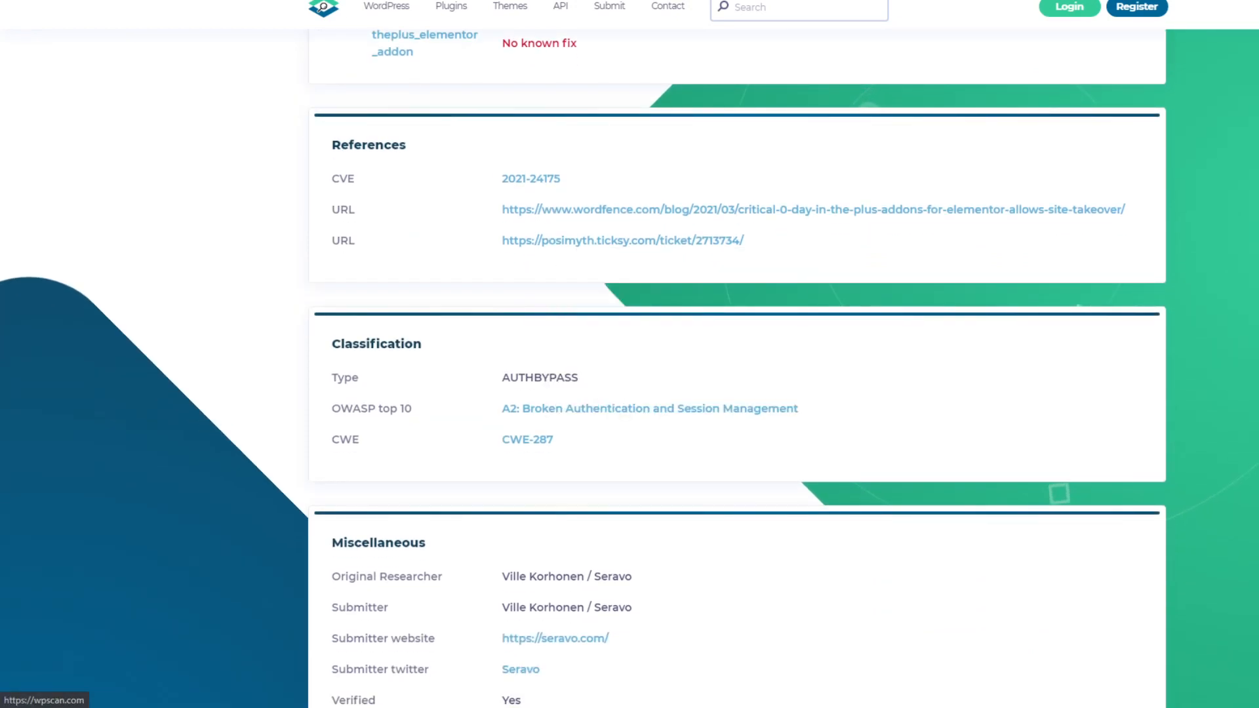
click(621, 240)
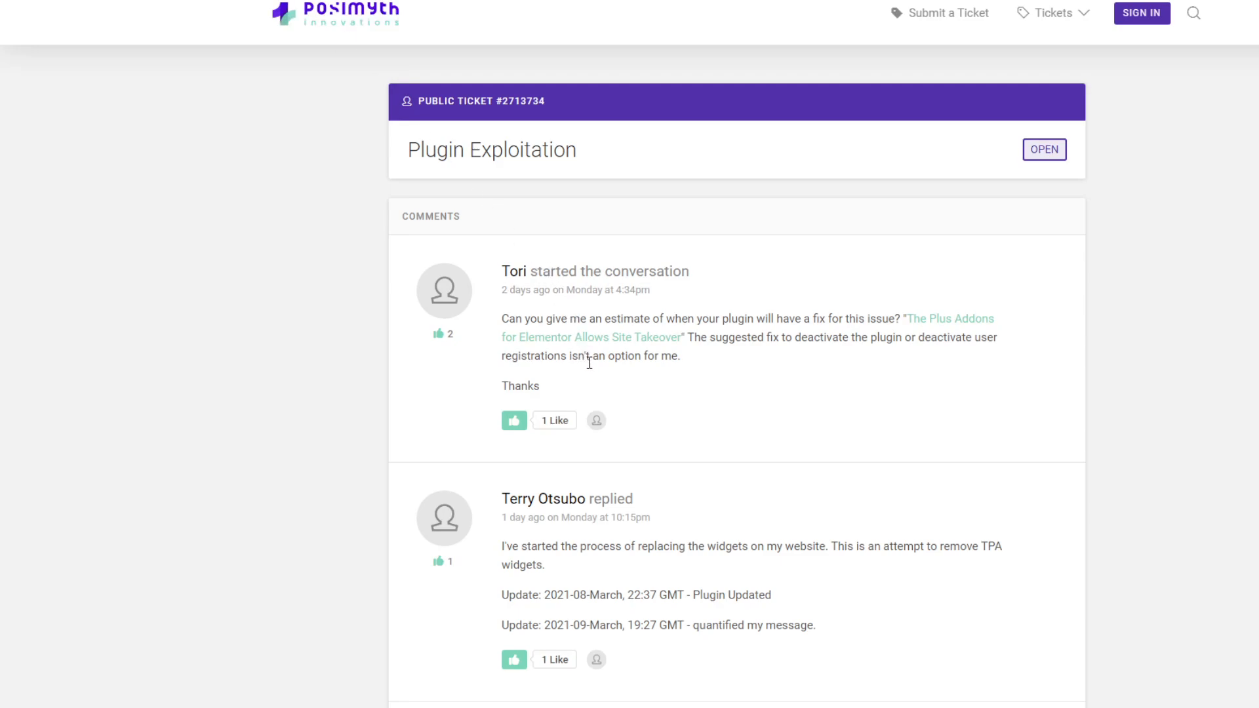
scroll(down, 3)
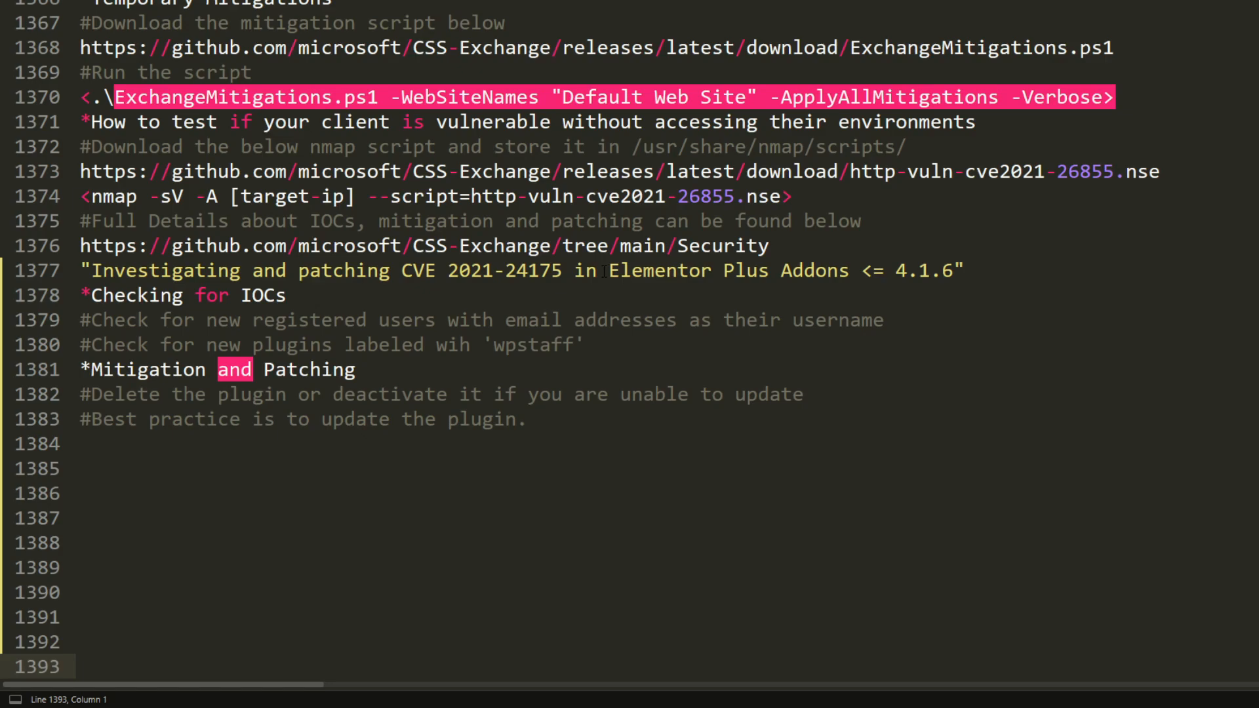
- Highlight affected version 4.1.6 and the 'Checking for IOCs' heading in the notes
drag(607, 270, 847, 270)
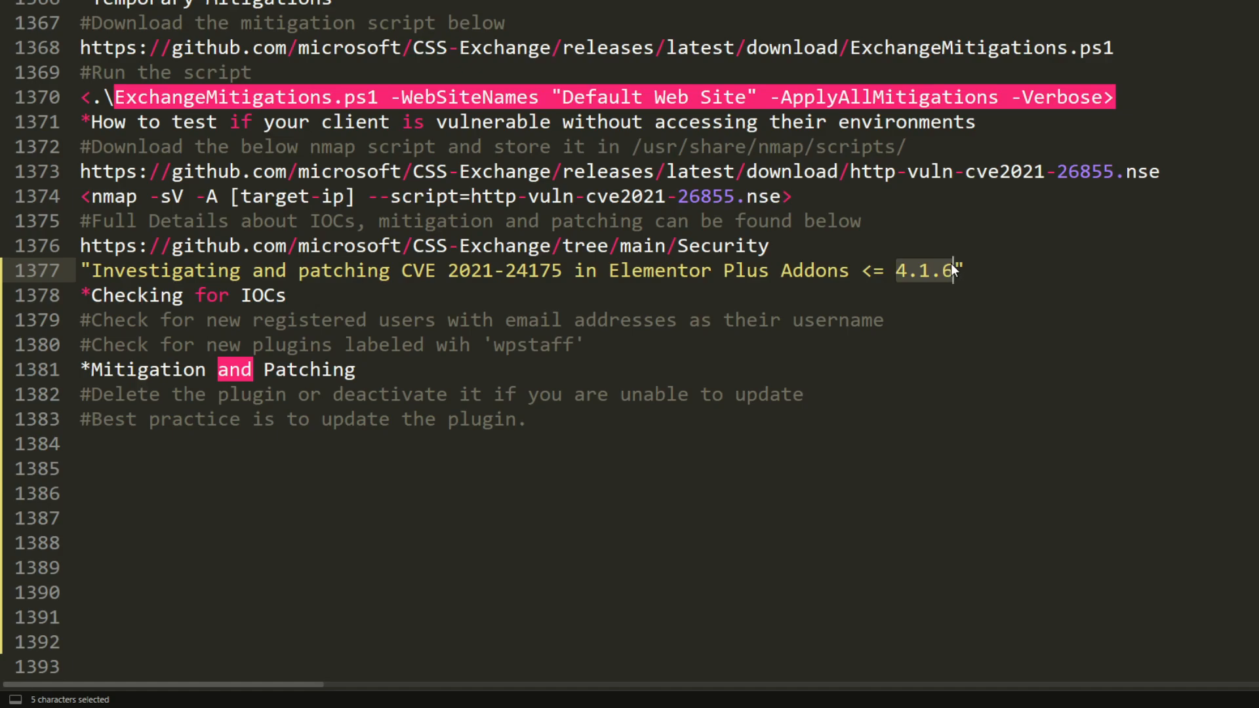
mouse_move(952, 272)
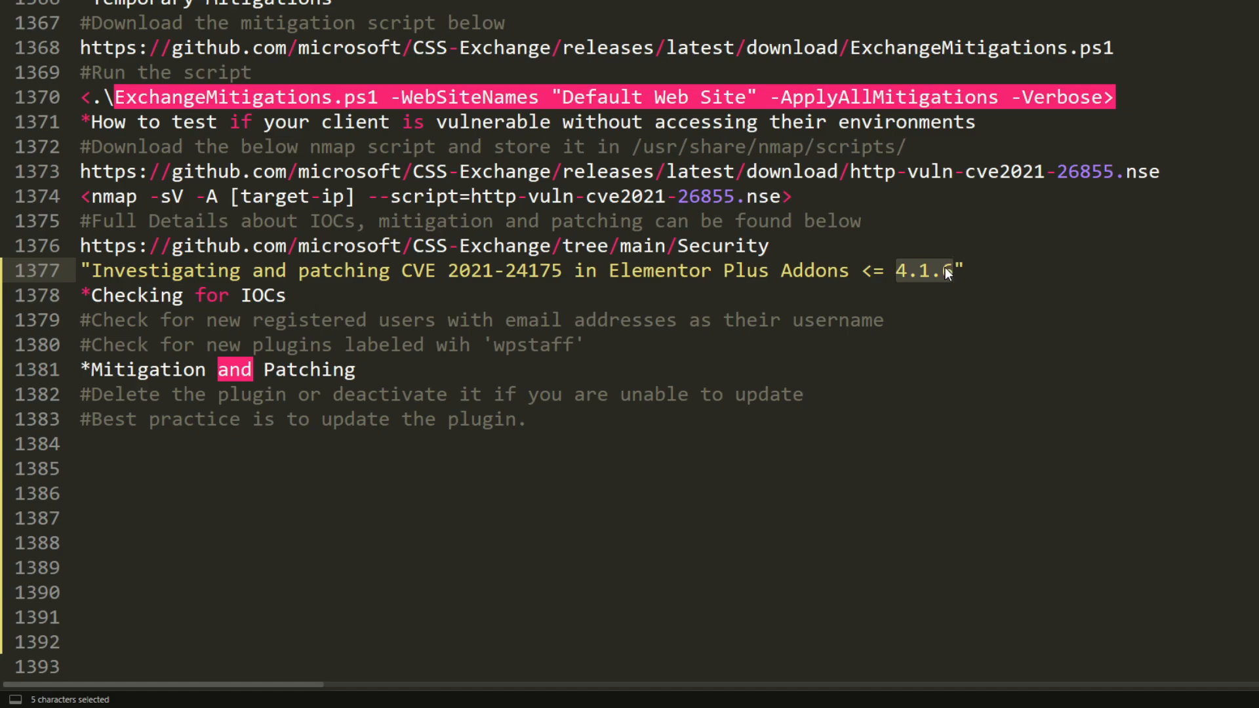
click(288, 295)
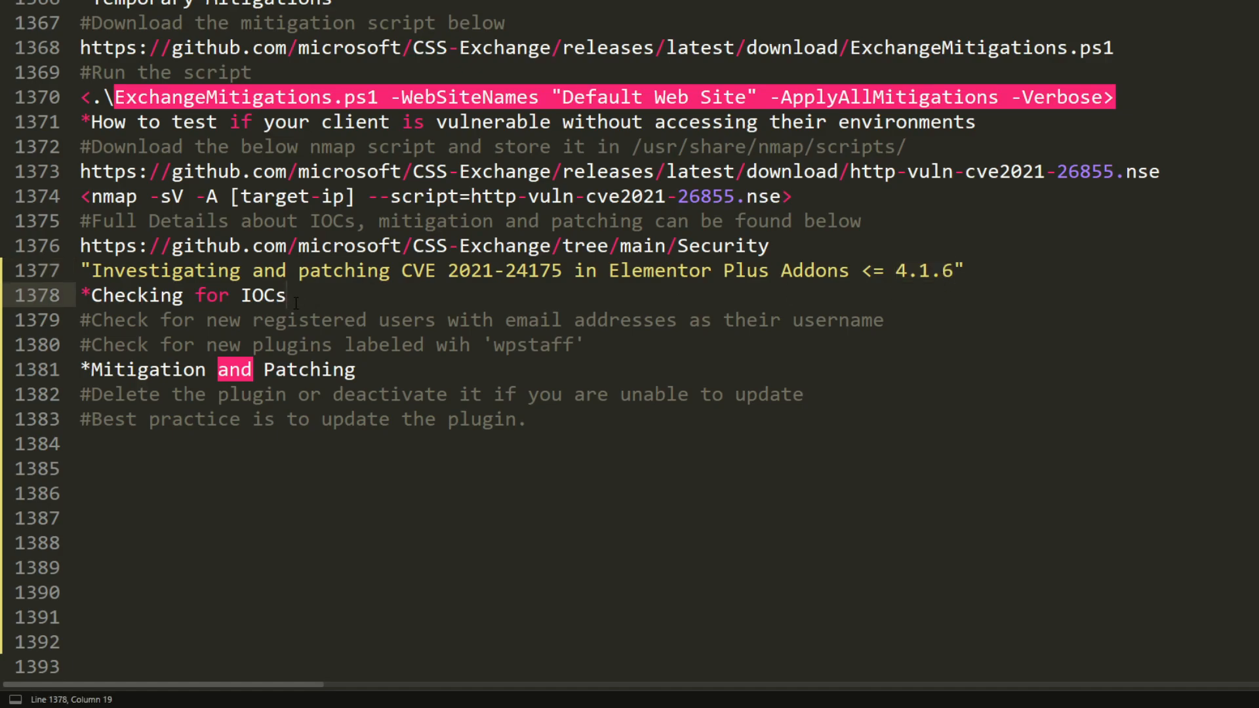
drag(79, 295, 286, 295)
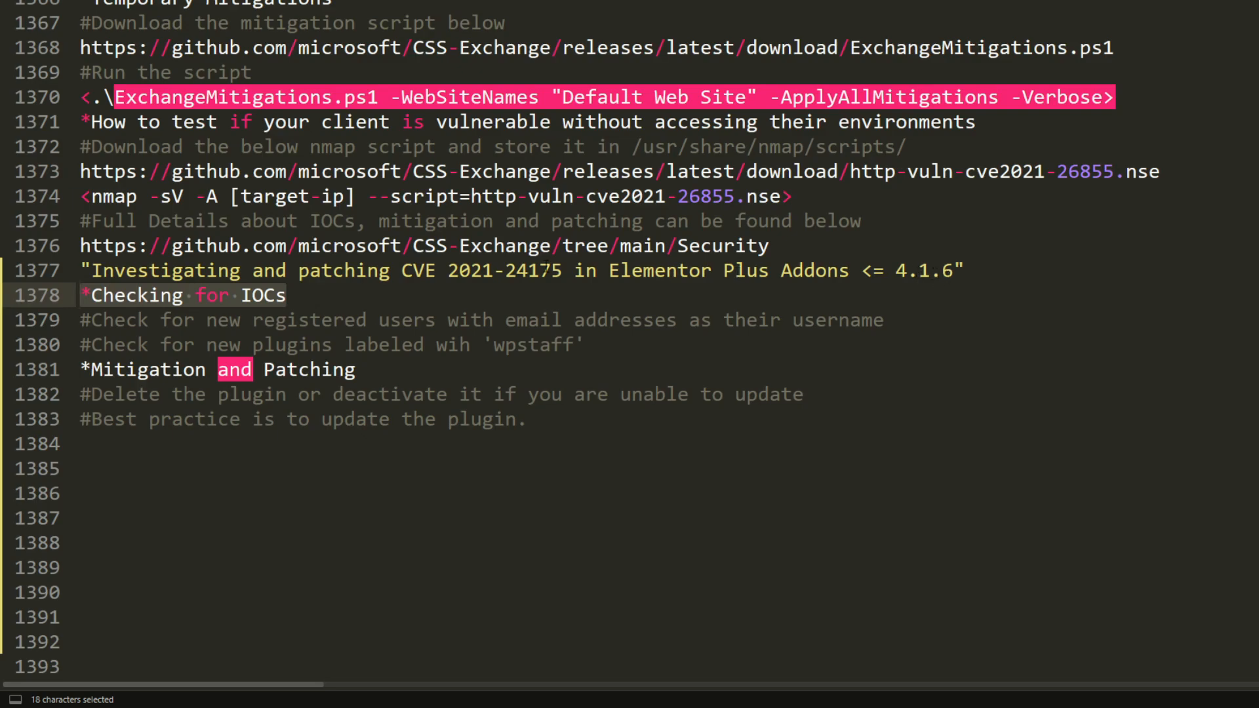
drag(80, 295, 583, 345)
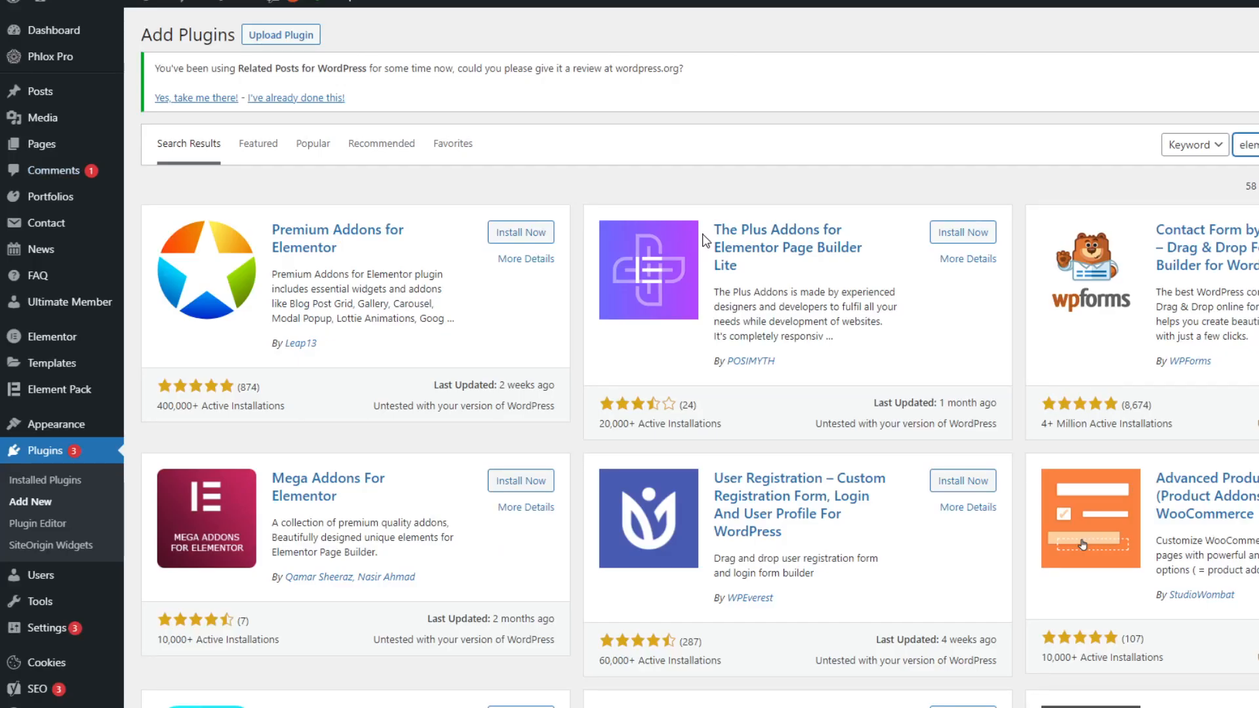
mouse_move(38, 574)
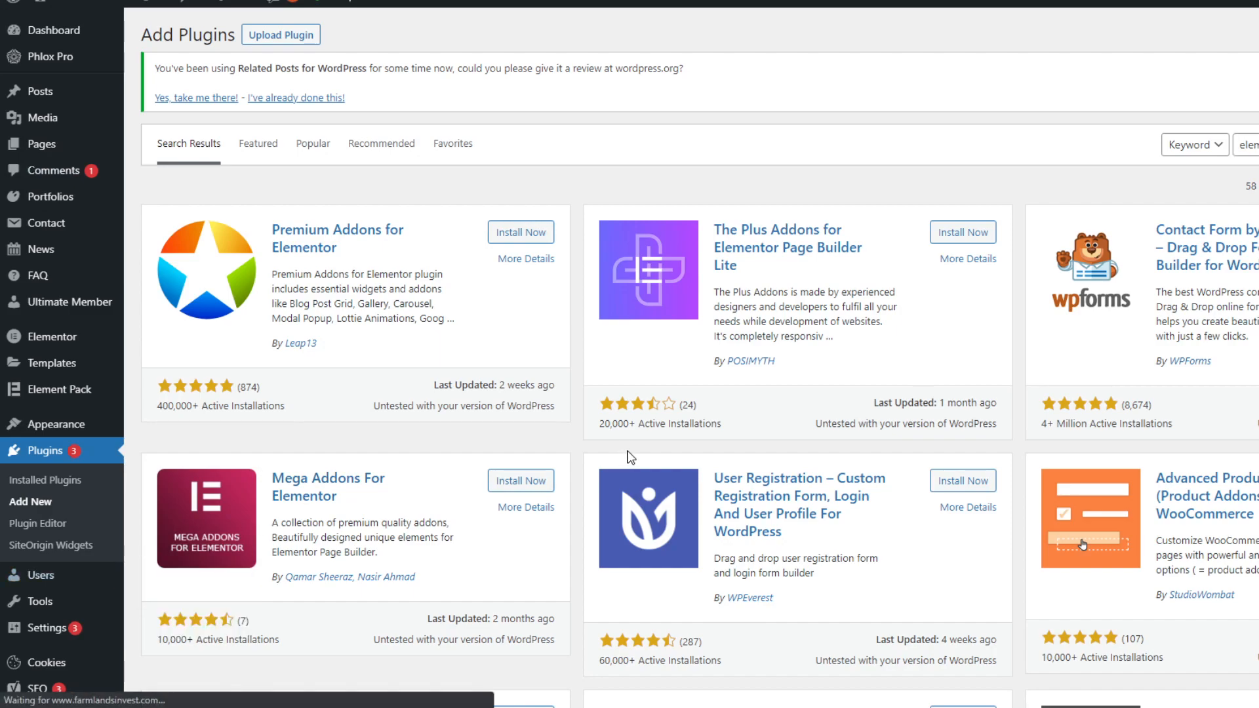
- Show the Elementor plugin search results listing The Plus Addons Lite
click(40, 477)
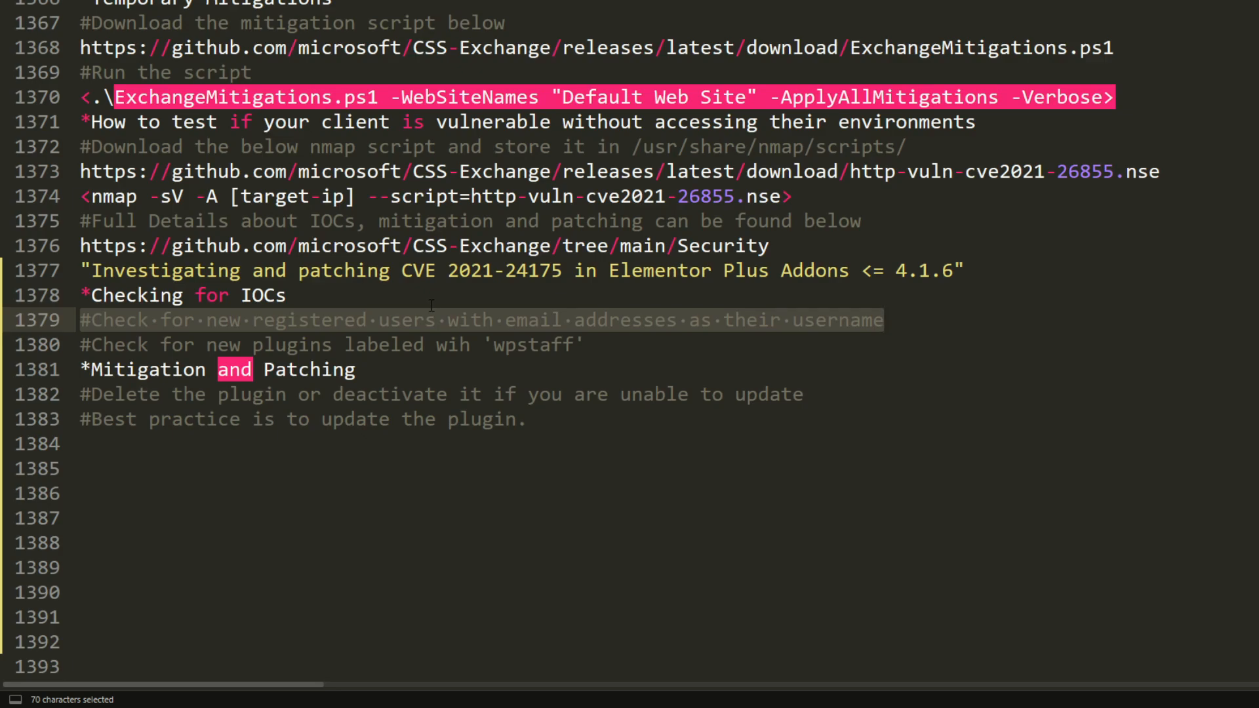
- Select the IOC check lines and the 'Mitigation and Patching' heading in the notes
click(293, 295)
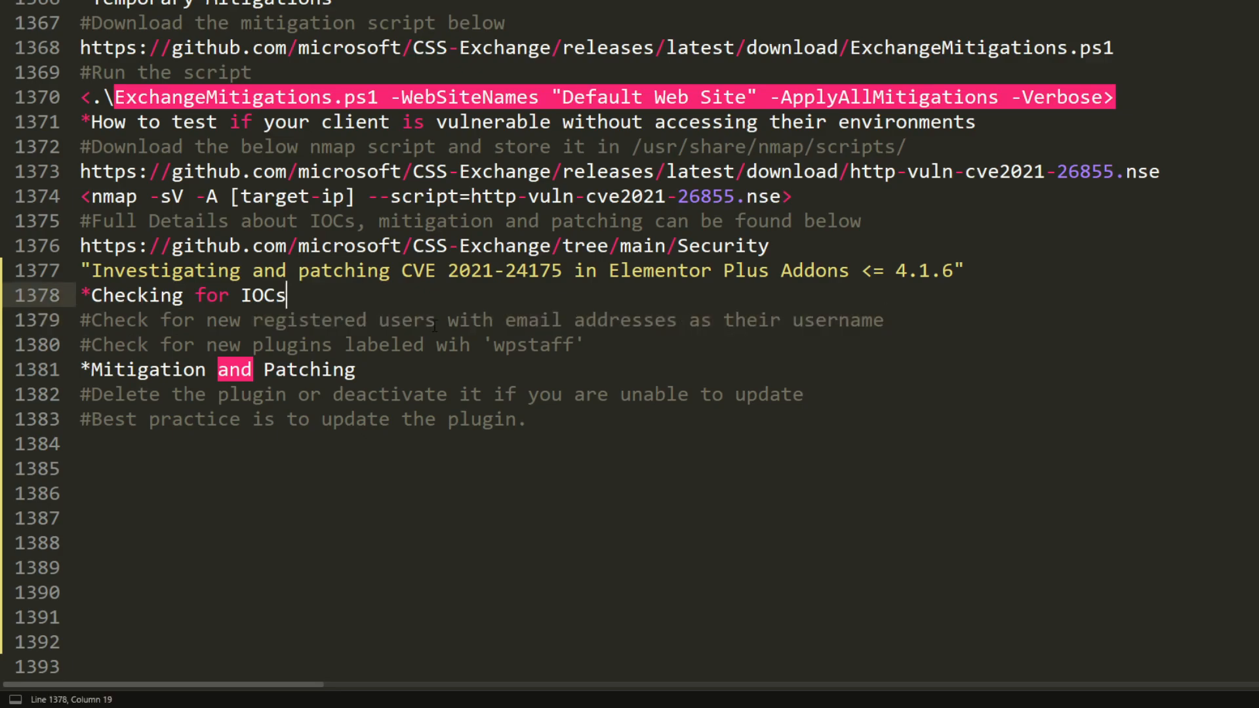
drag(80, 320, 585, 345)
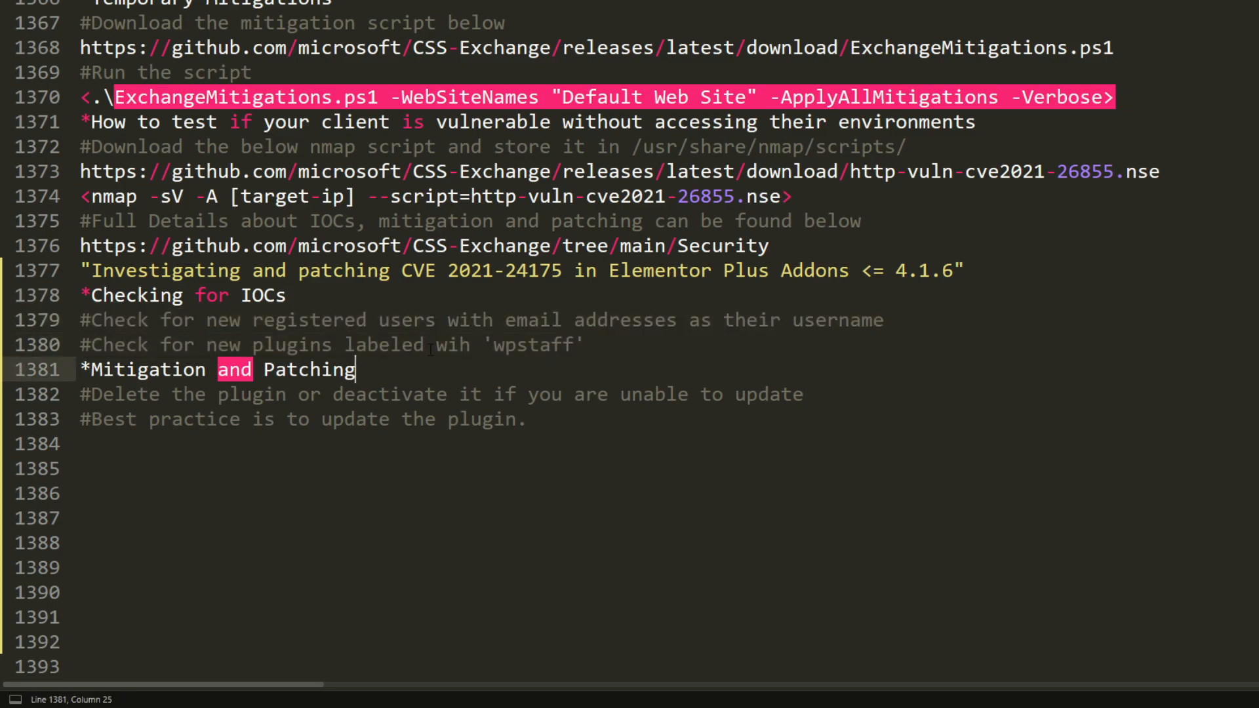
double_click(533, 344)
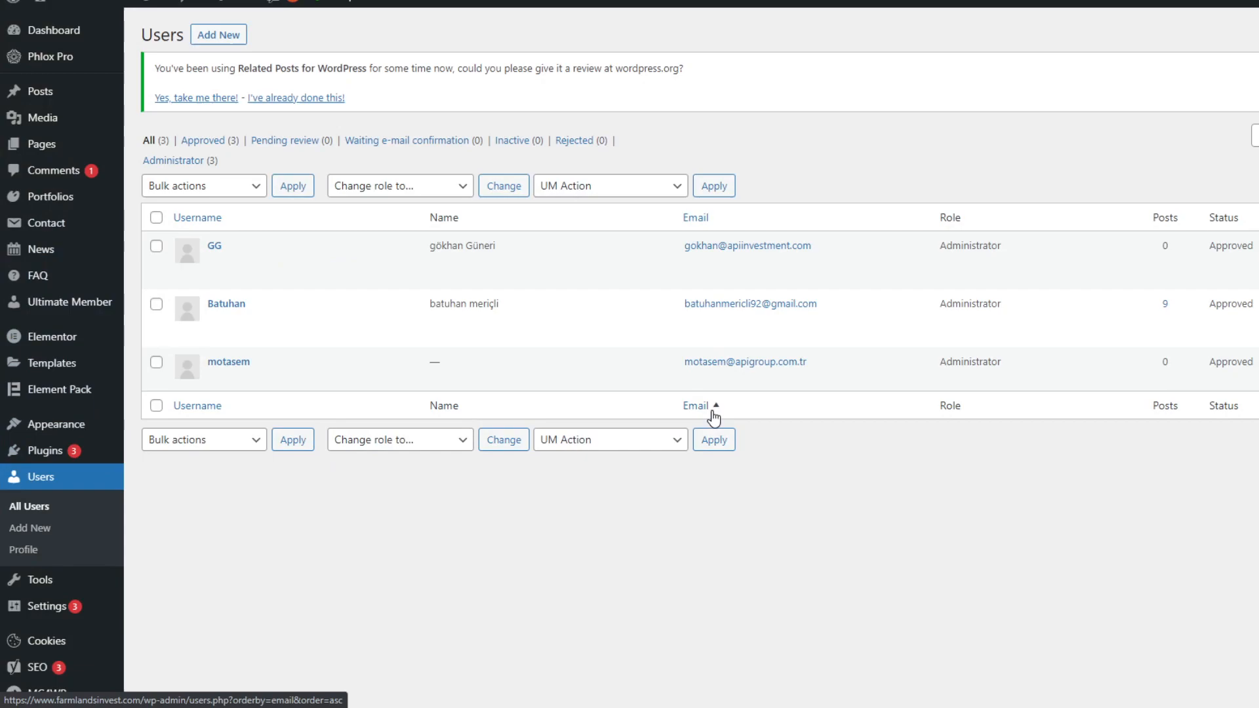
- Scroll through the 46 installed plugins looking for a 'wpstaff' plugin
click(44, 450)
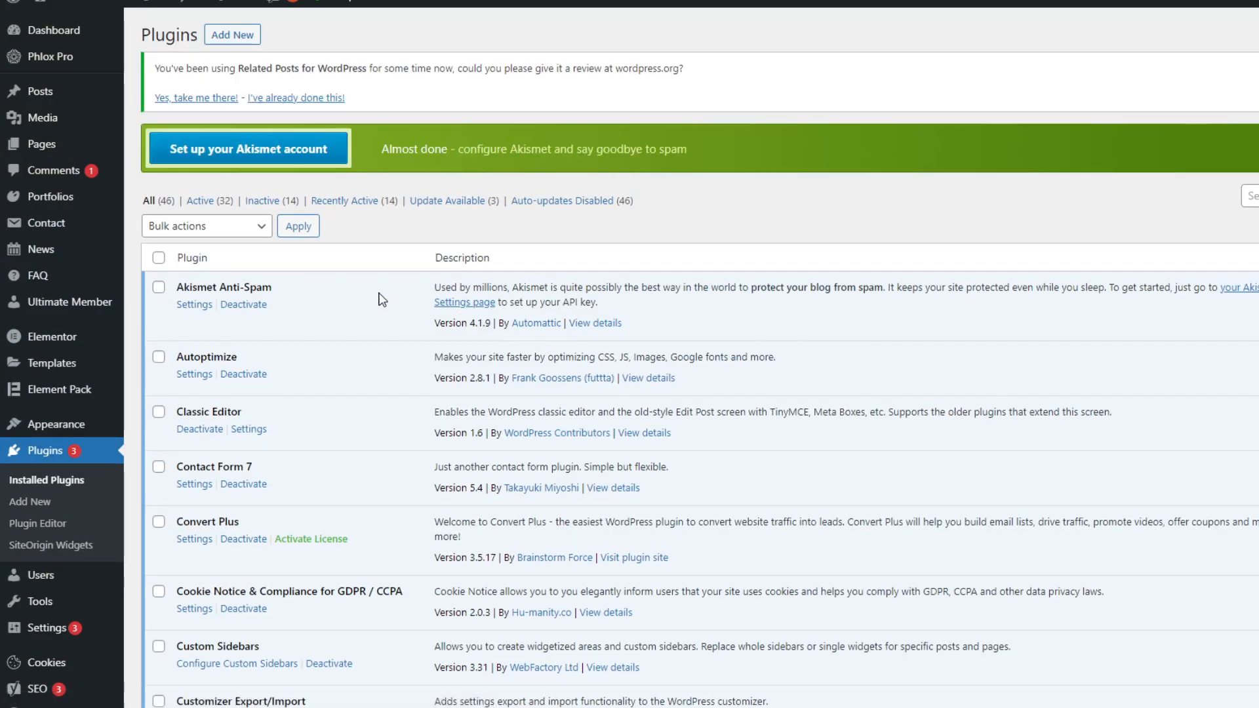
scroll(down, 3)
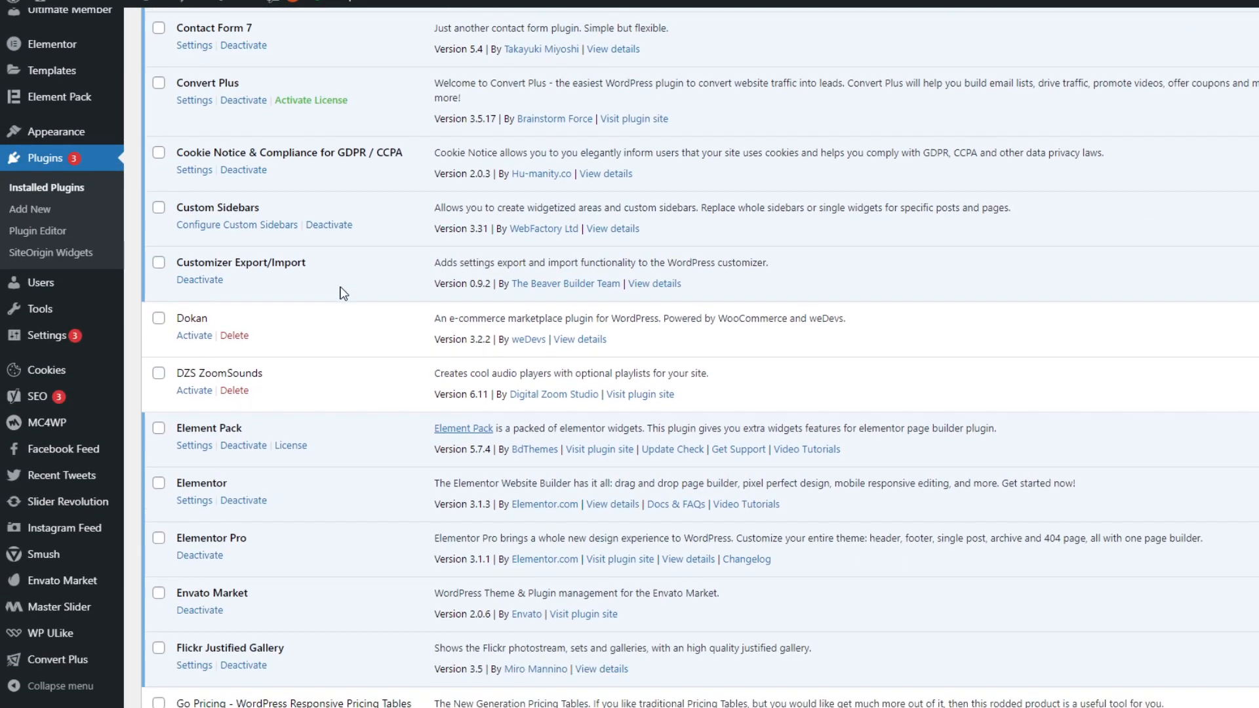
scroll(down, 3)
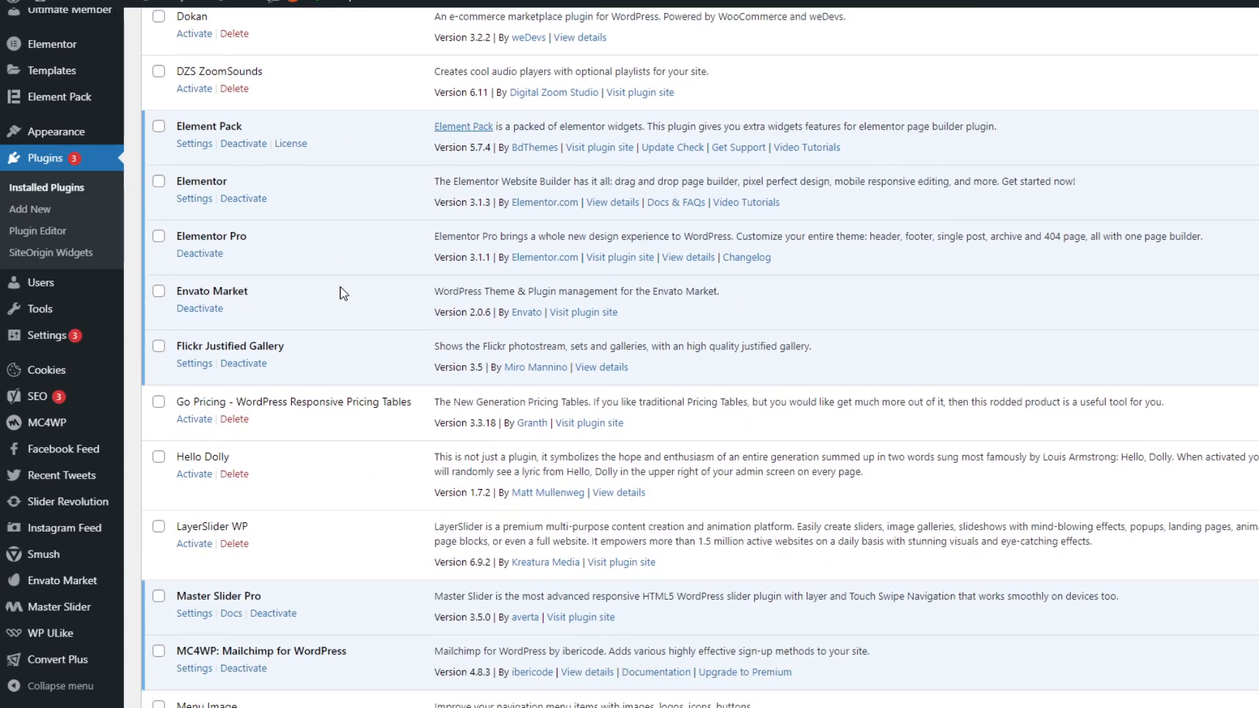
scroll(down, 3)
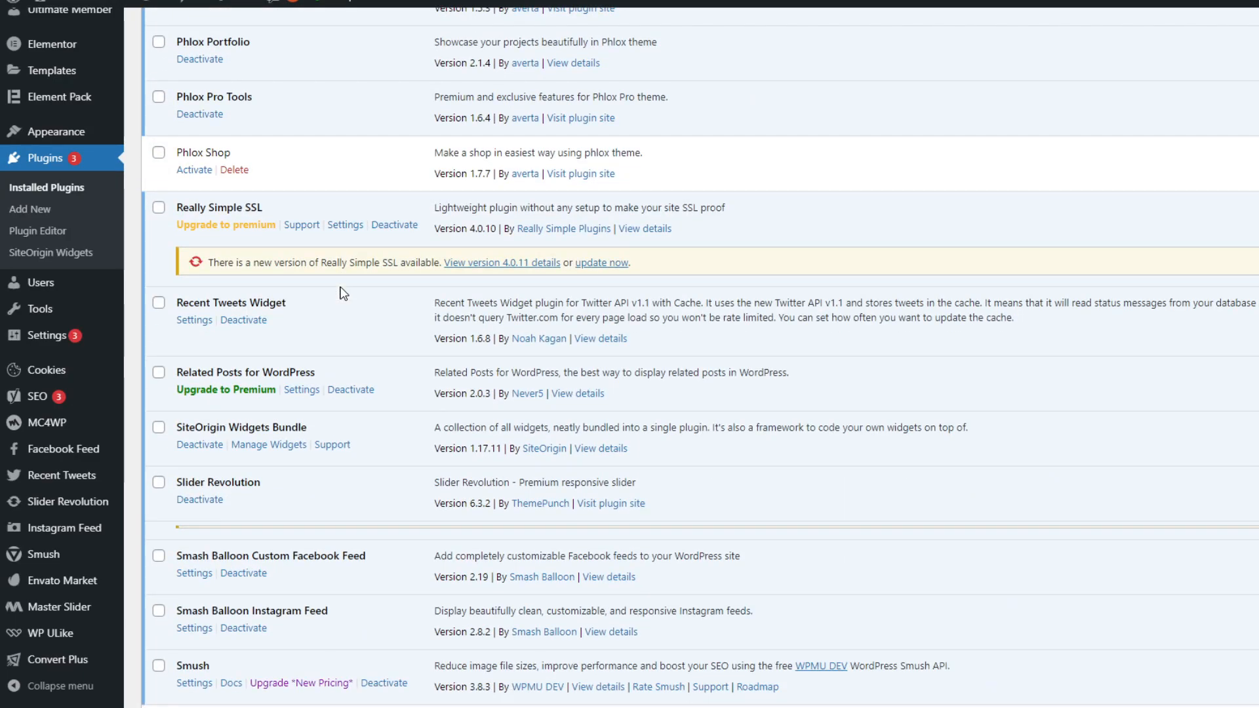
scroll(down, 3)
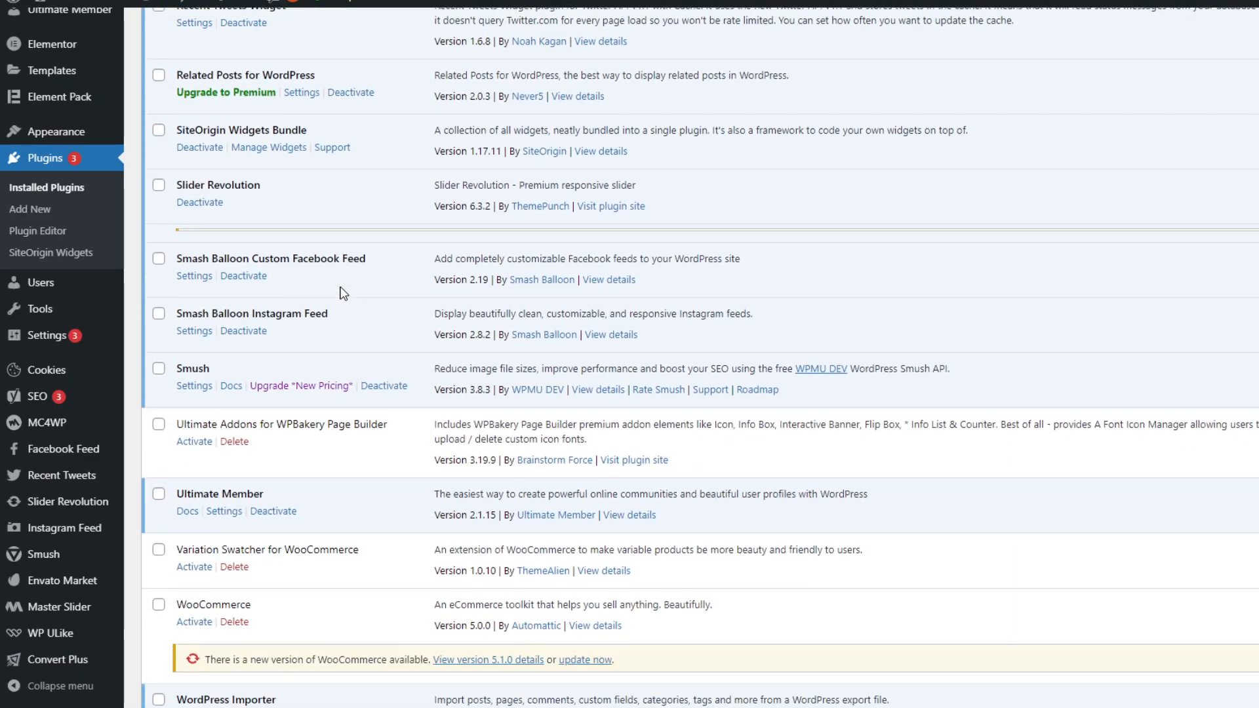
scroll(down, 3)
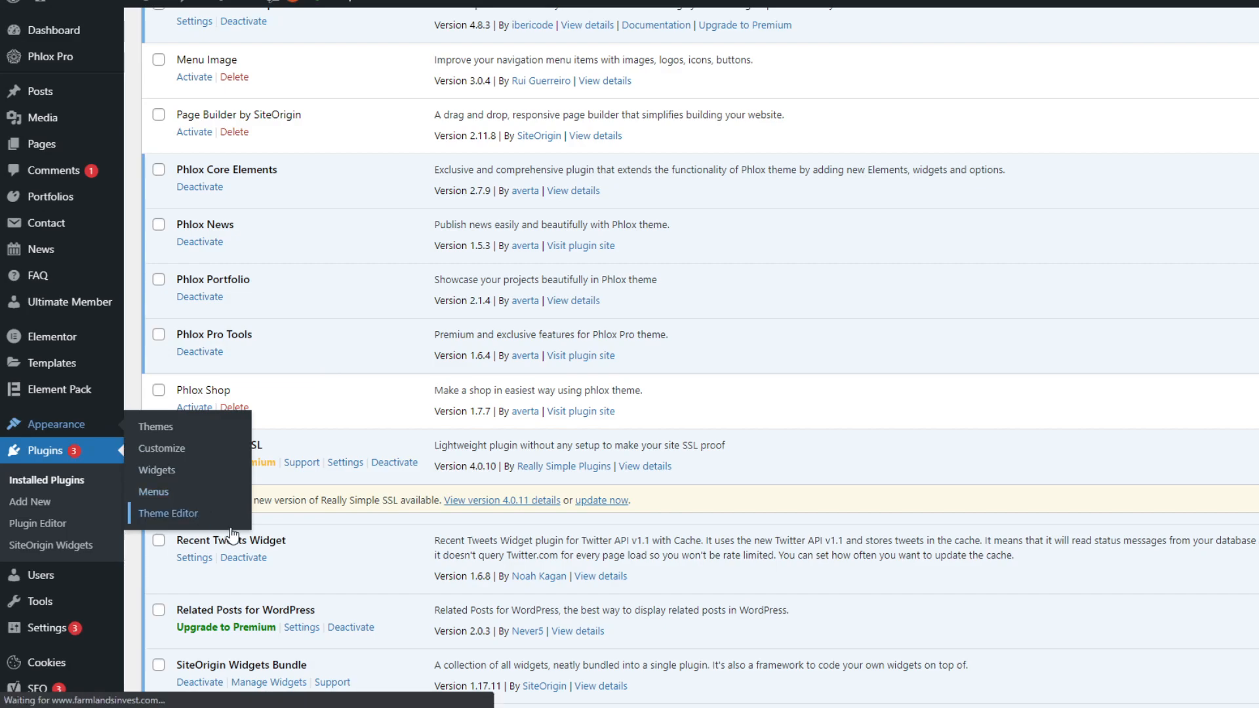
- Search the Phlox Pro theme's functions.php for 'wpstaff' in the theme editor
click(168, 512)
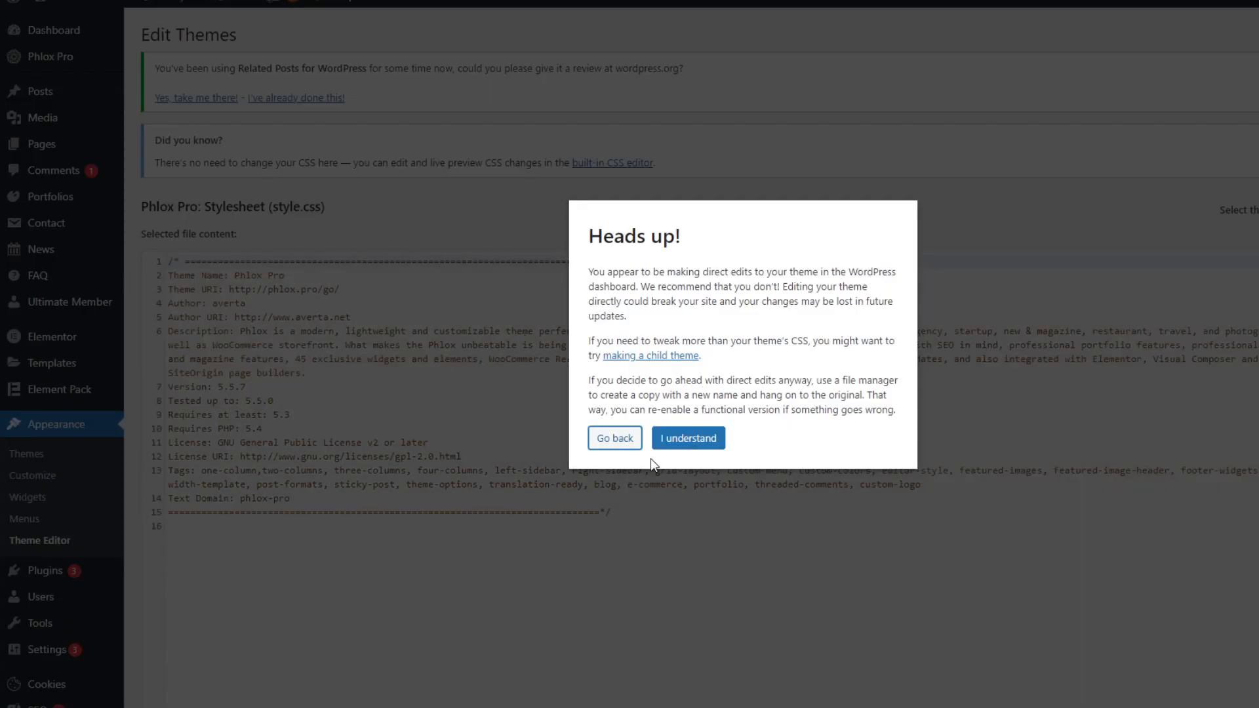
click(687, 438)
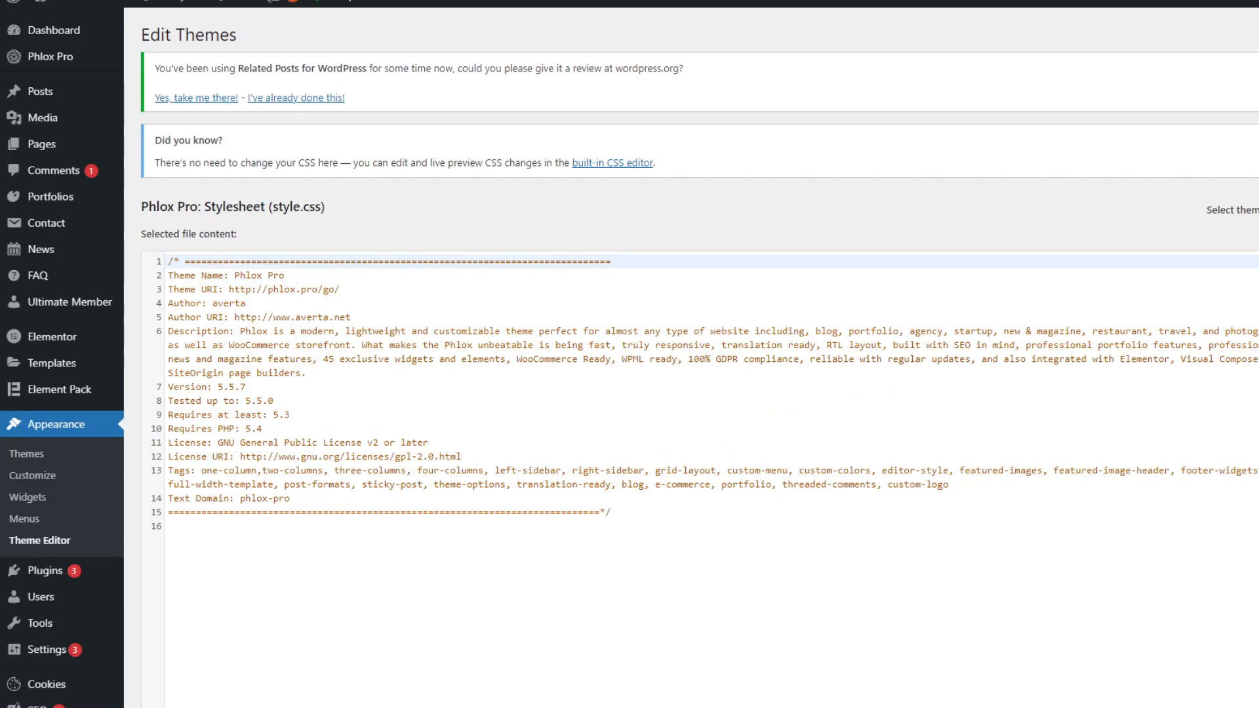
scroll(down, 3)
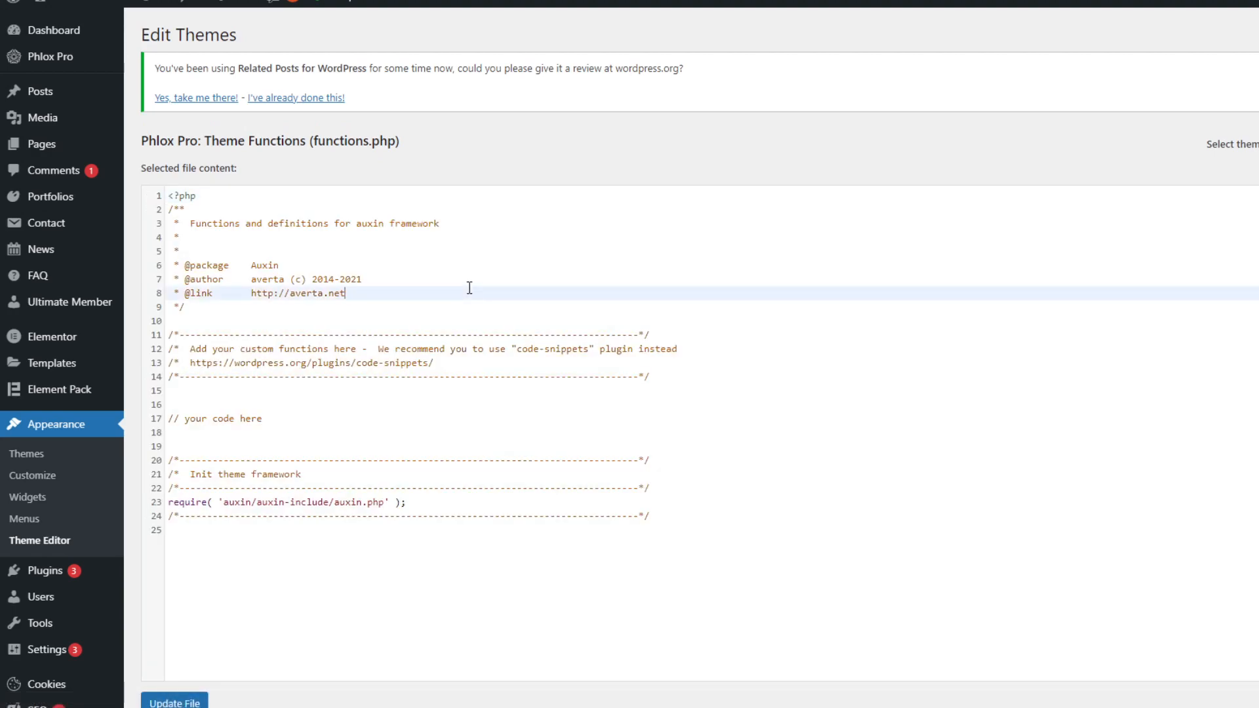
text(wpstaff)
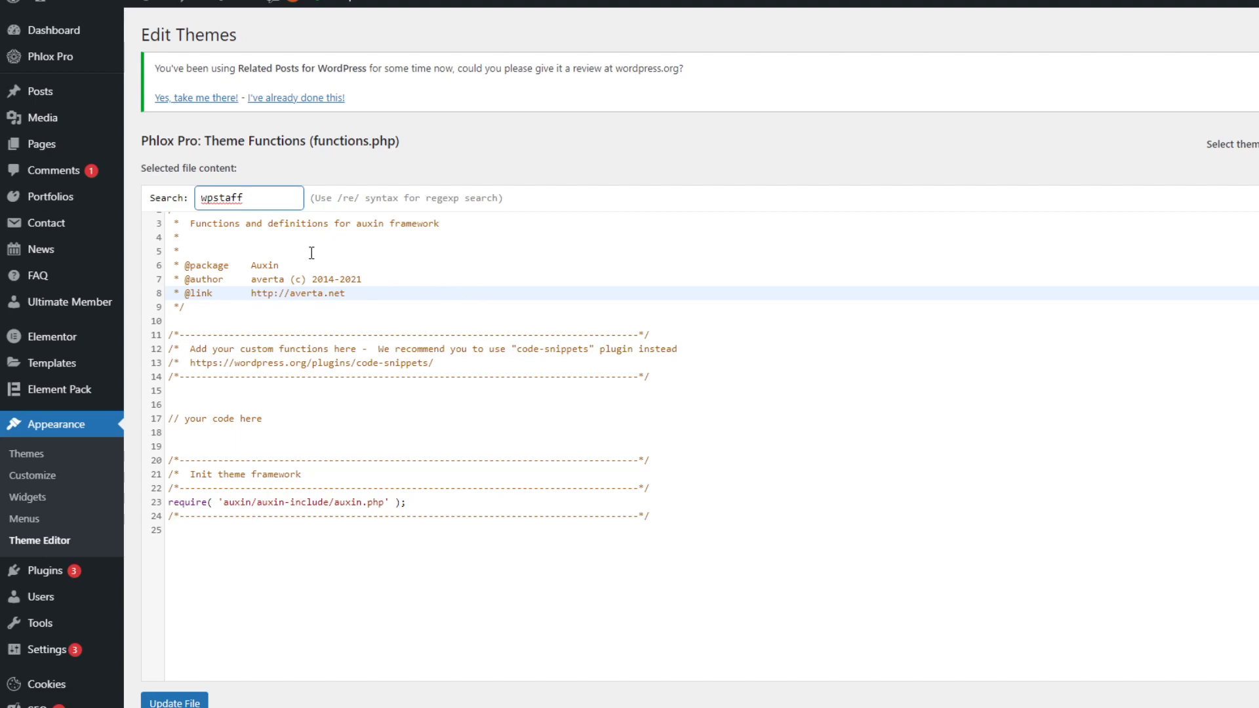
mouse_move(51, 195)
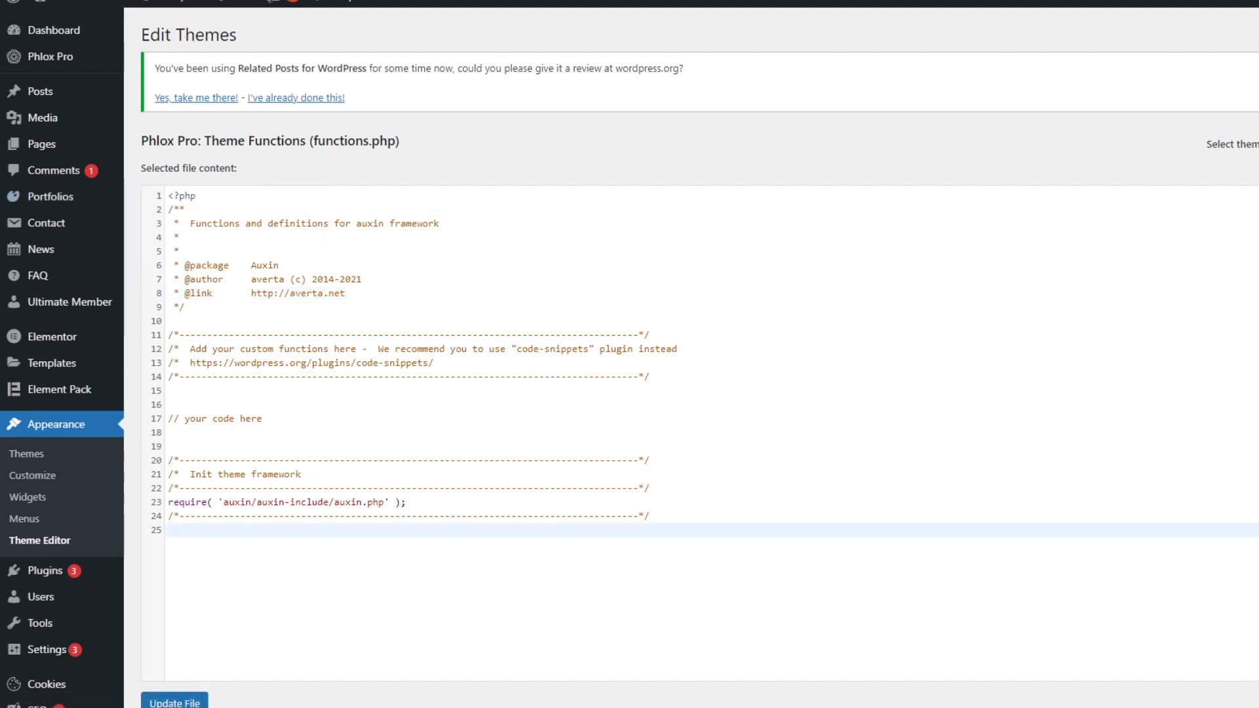
click(174, 701)
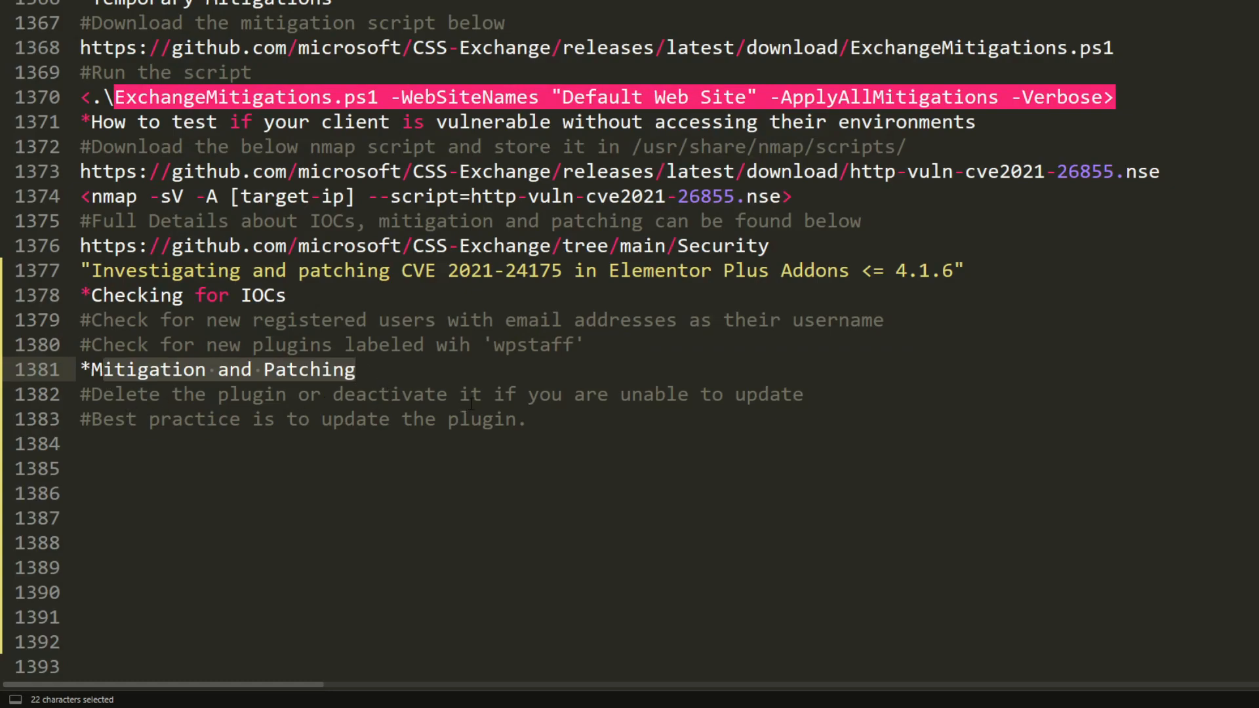
- Highlight the notes' advice to delete, deactivate or update the vulnerable plugin
click(571, 395)
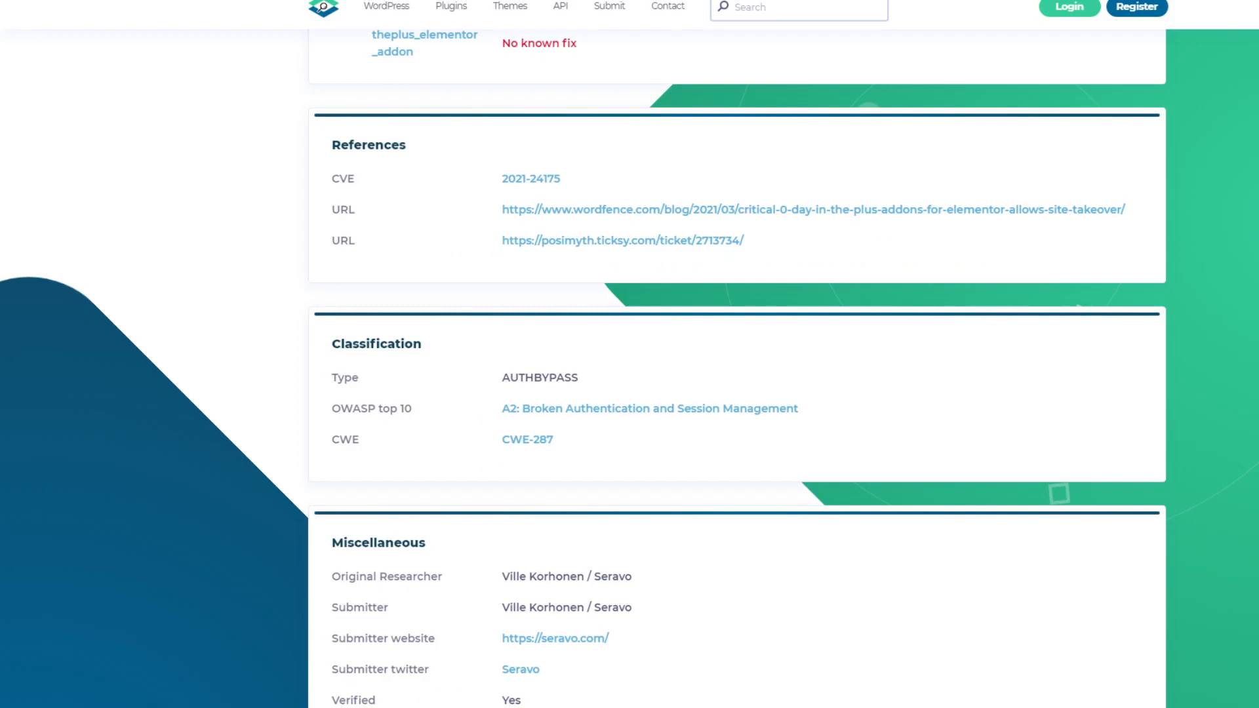
scroll(down, 3)
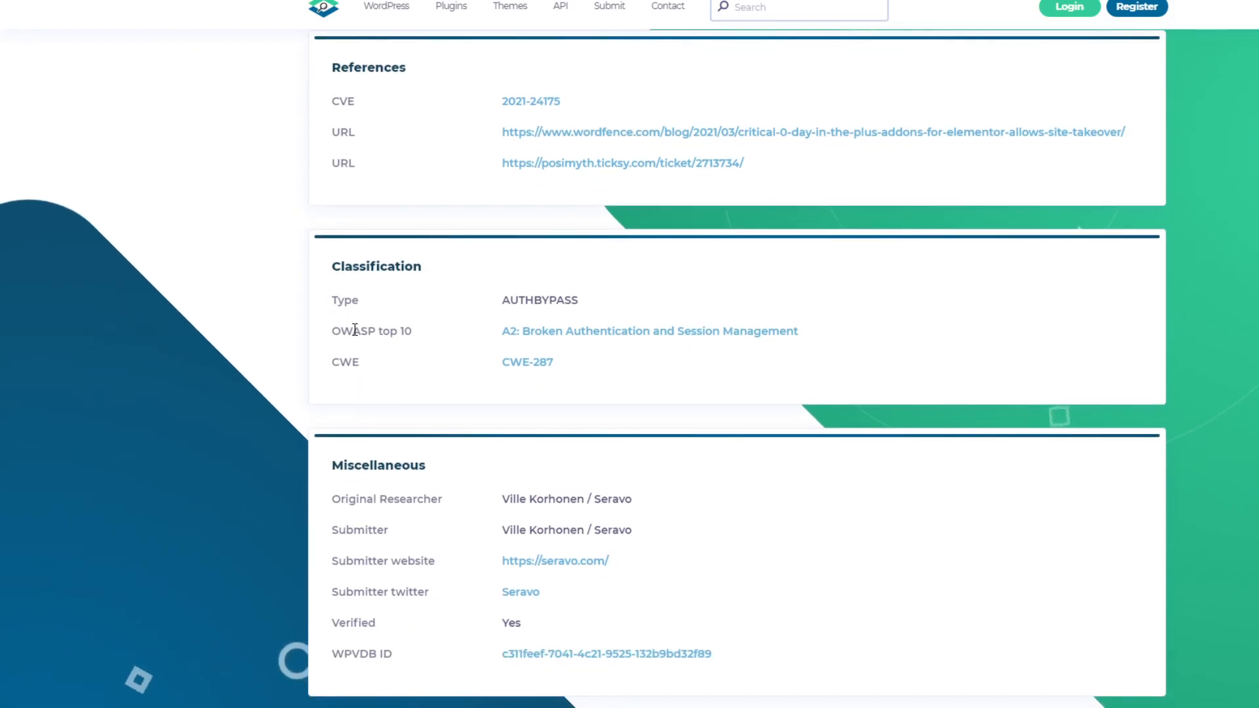
mouse_move(415, 337)
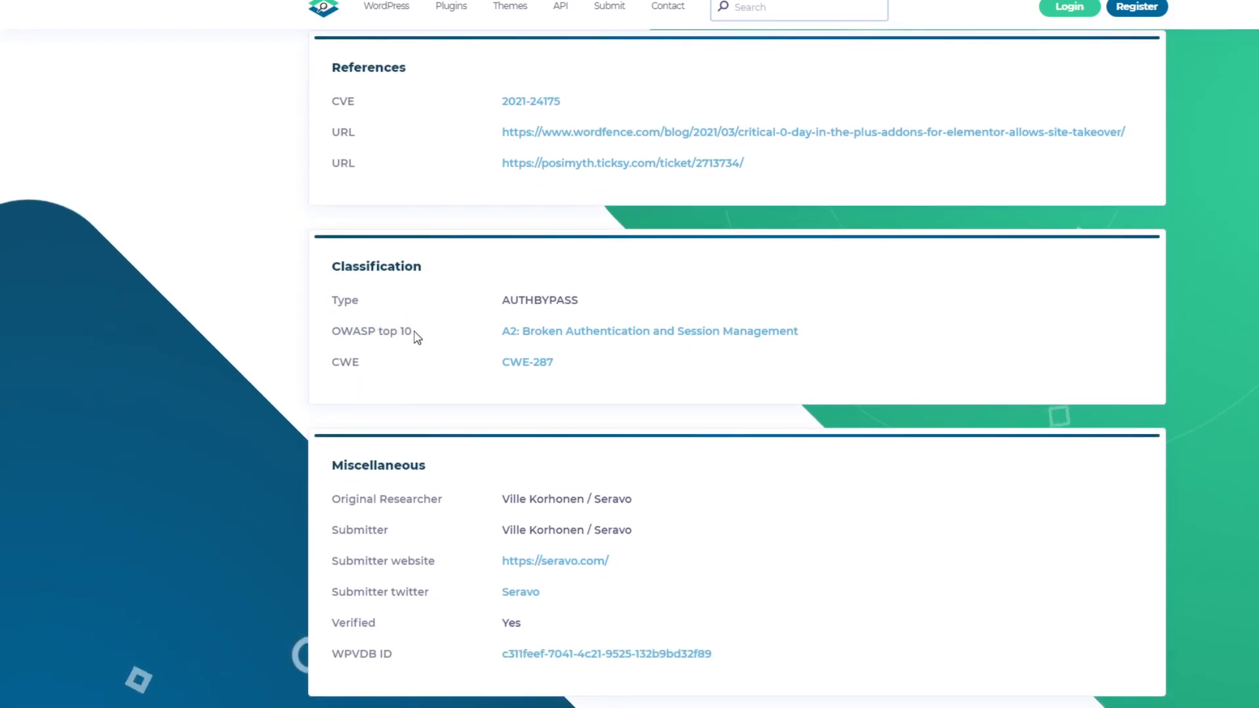
mouse_move(658, 337)
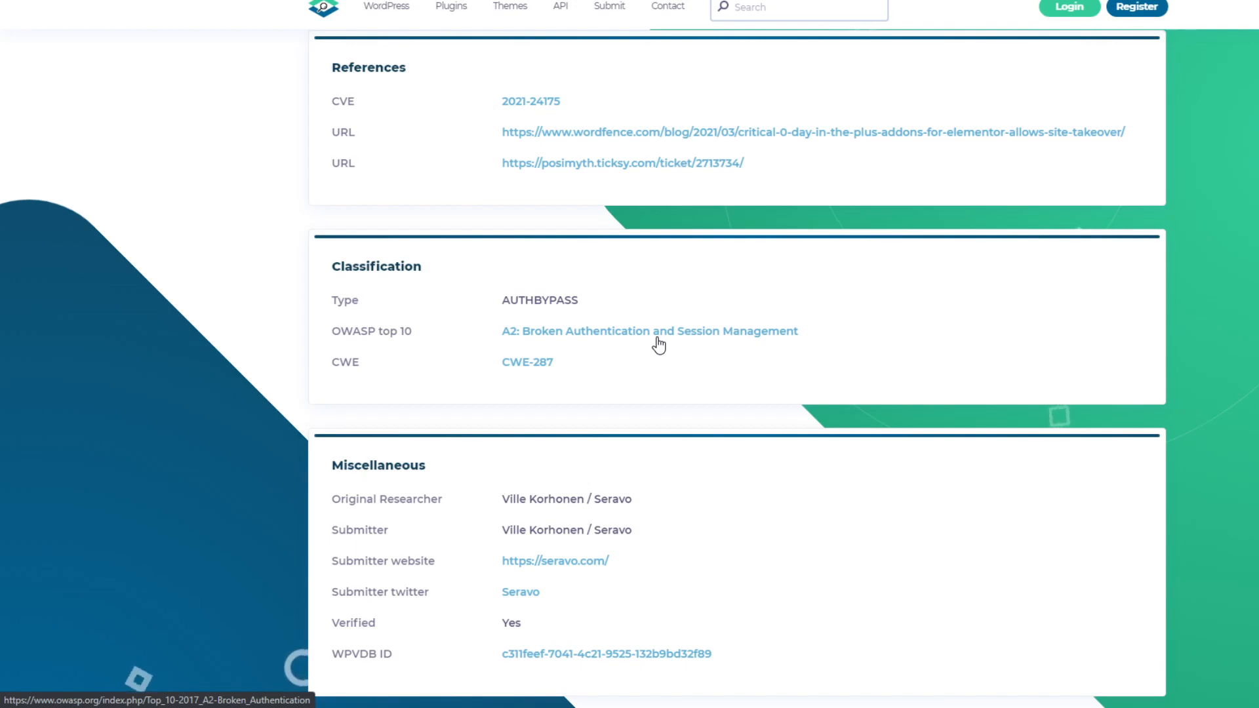
mouse_move(661, 345)
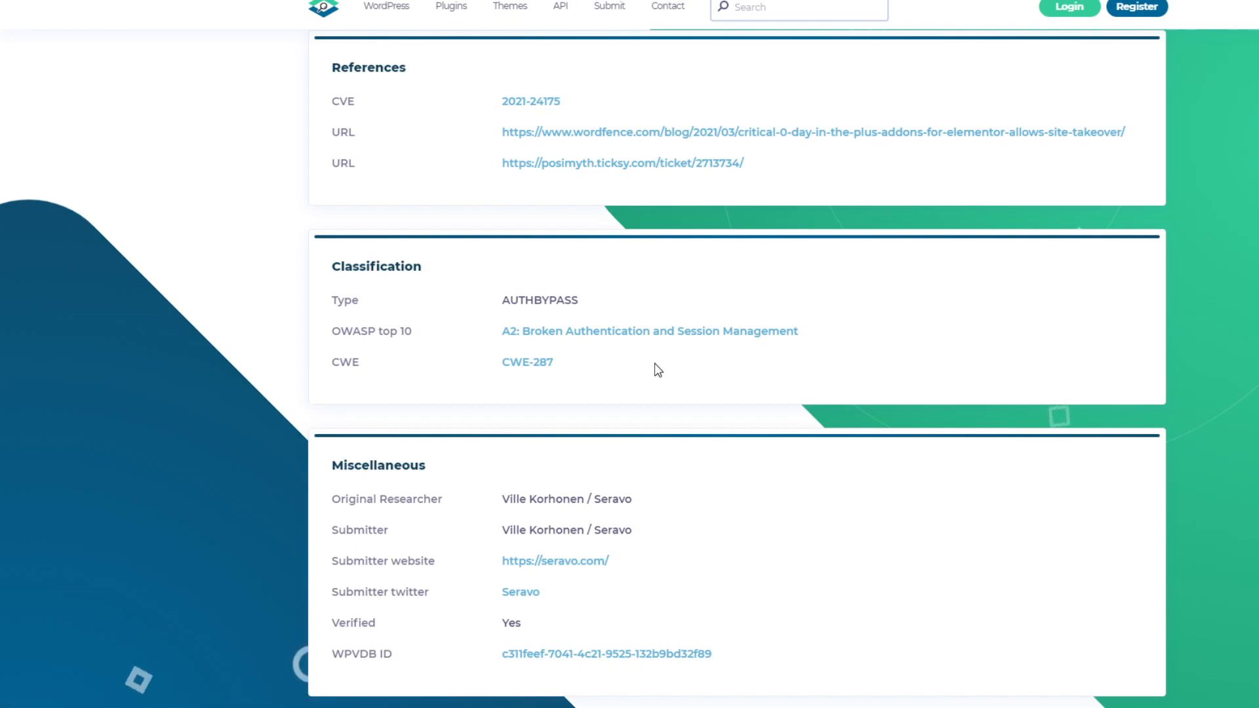
mouse_move(662, 367)
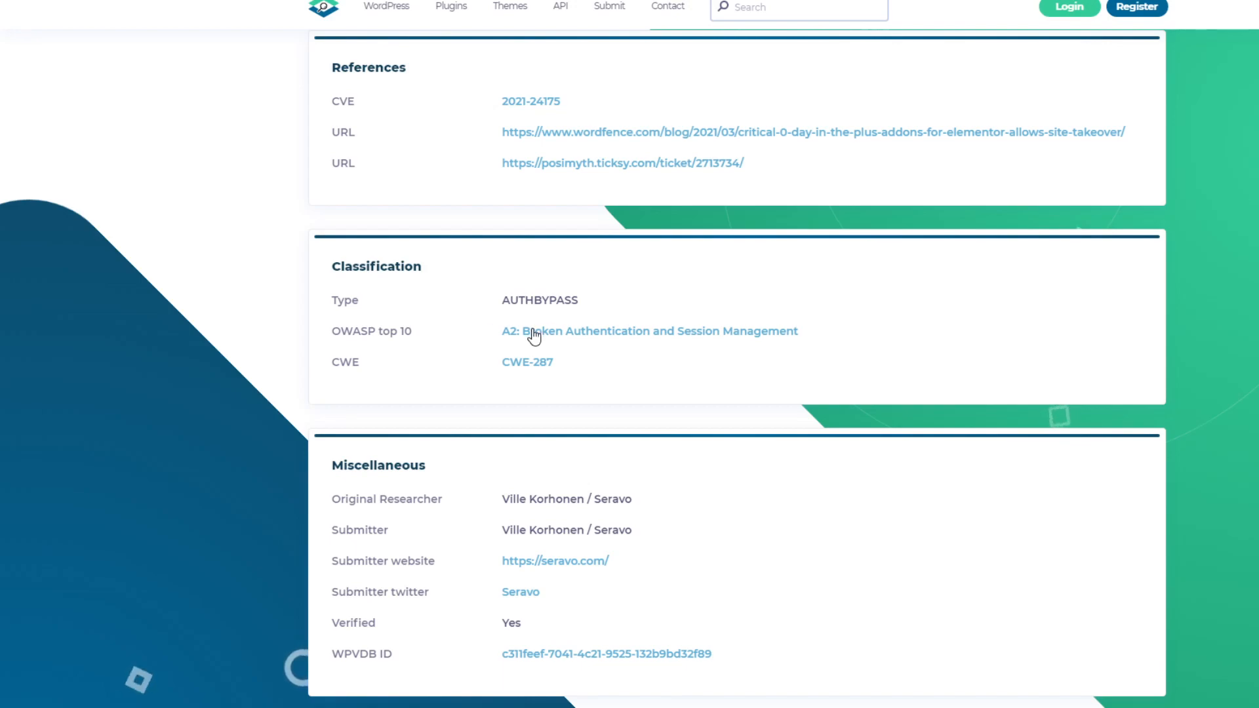
scroll(down, 3)
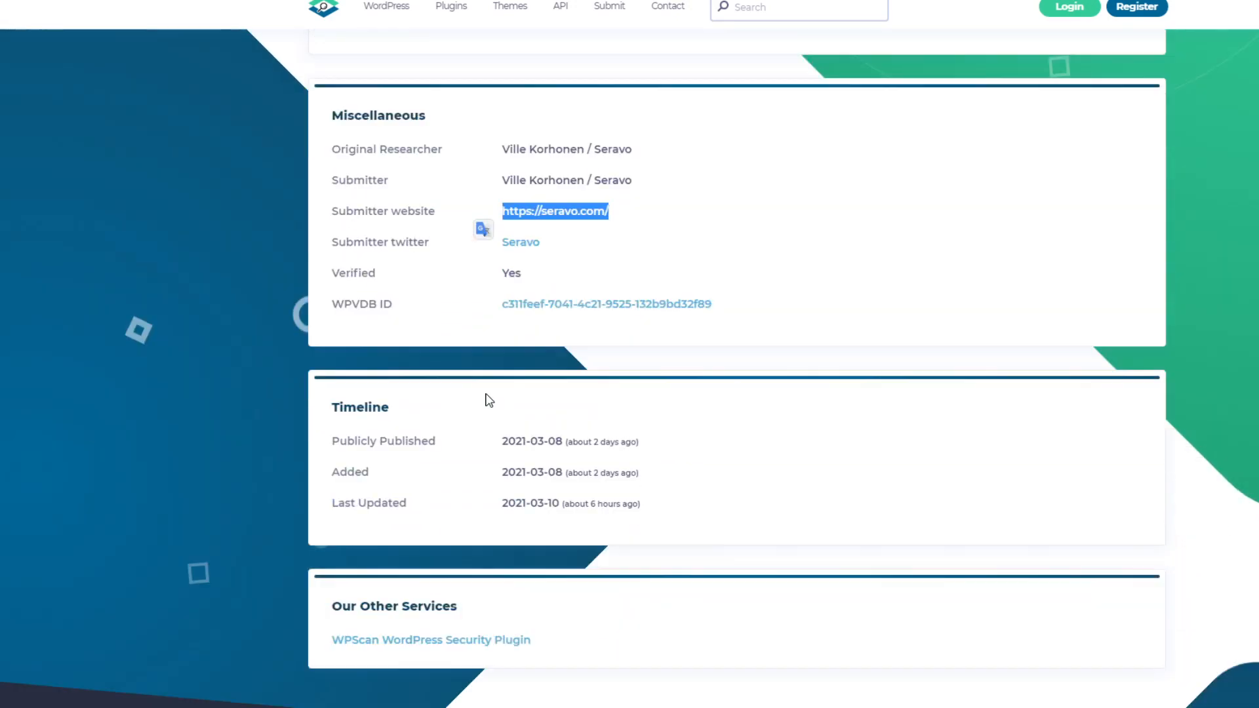
scroll(down, 3)
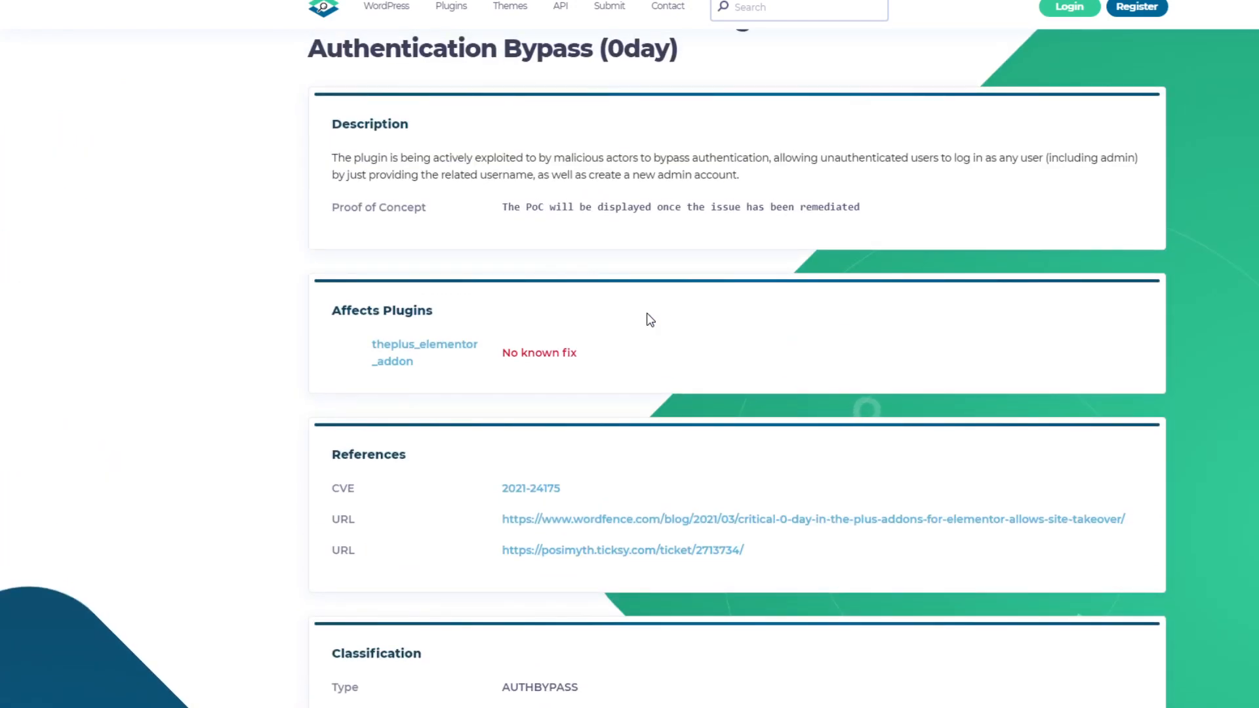
mouse_move(483, 273)
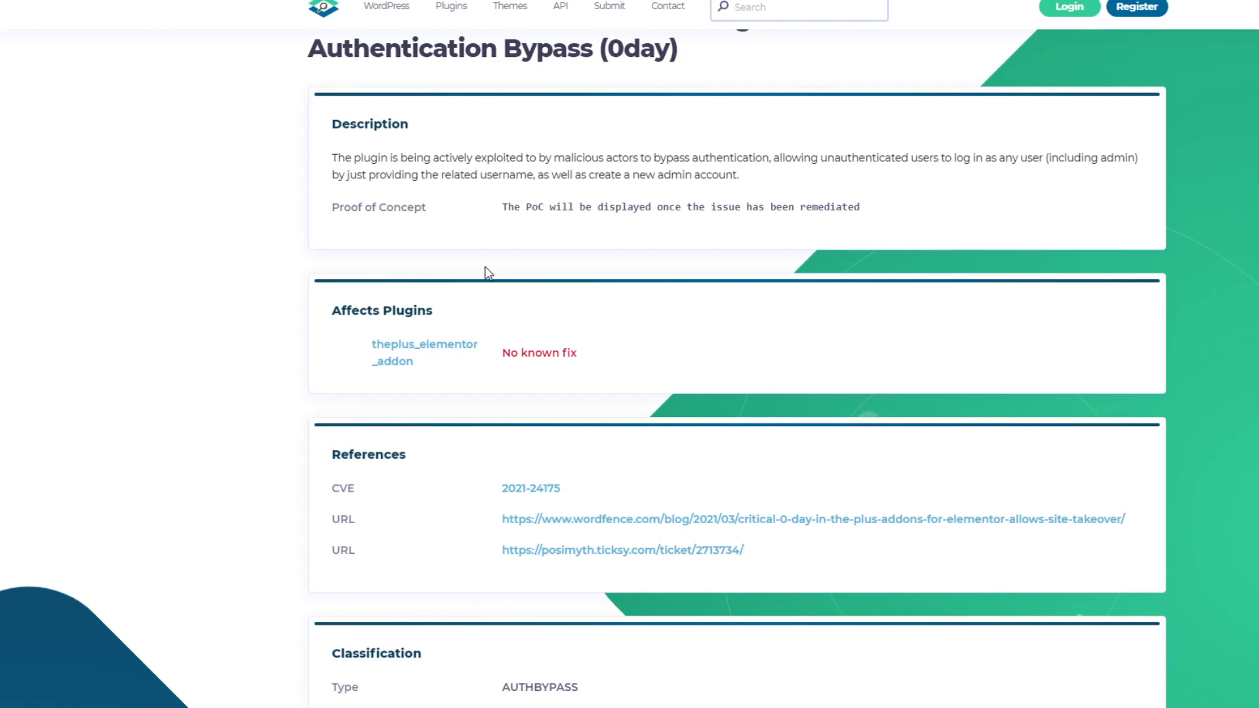